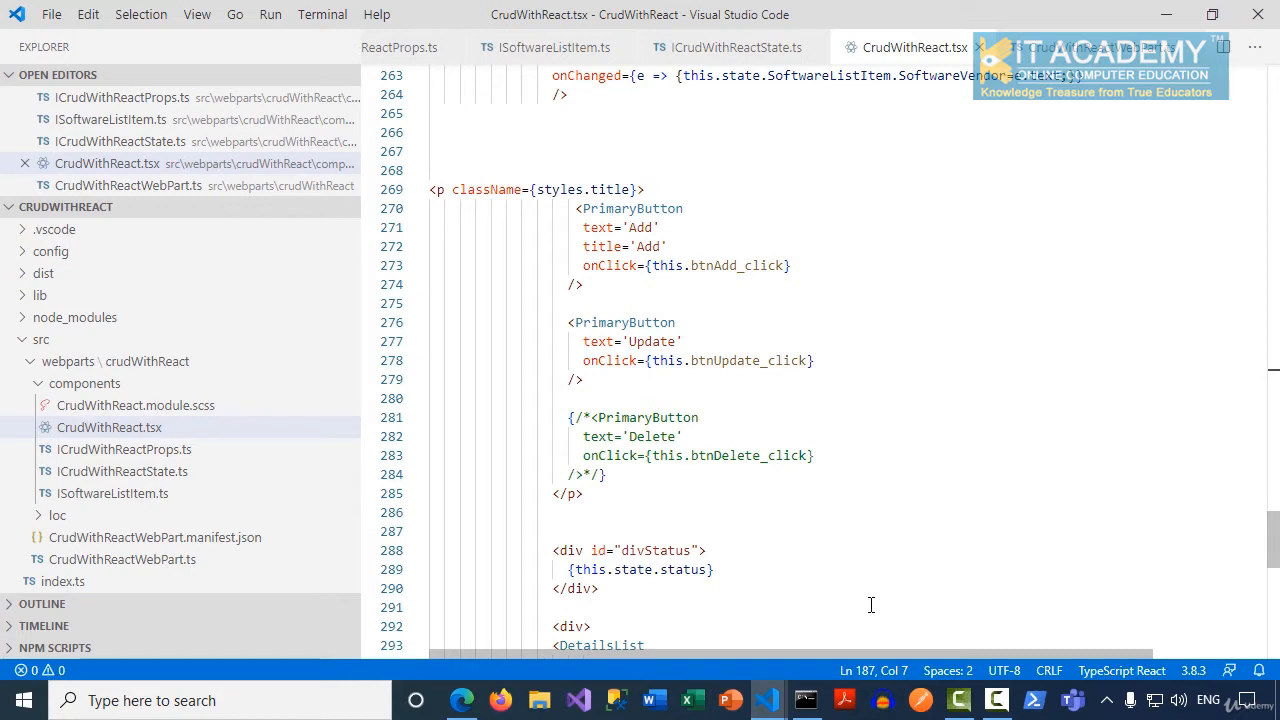
pyautogui.moveTo(761, 480)
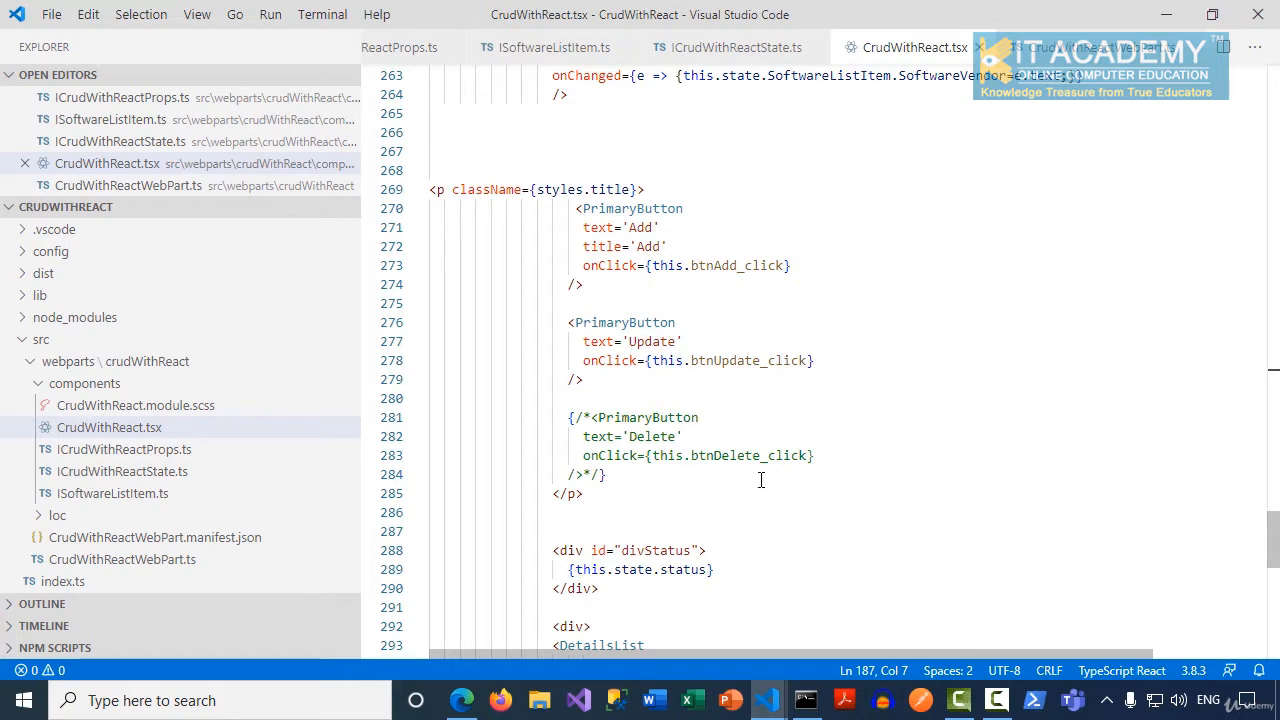
# Uncomment the Delete PrimaryButton block in CrudWithReact.tsx and save the file
pyautogui.click(703, 417)
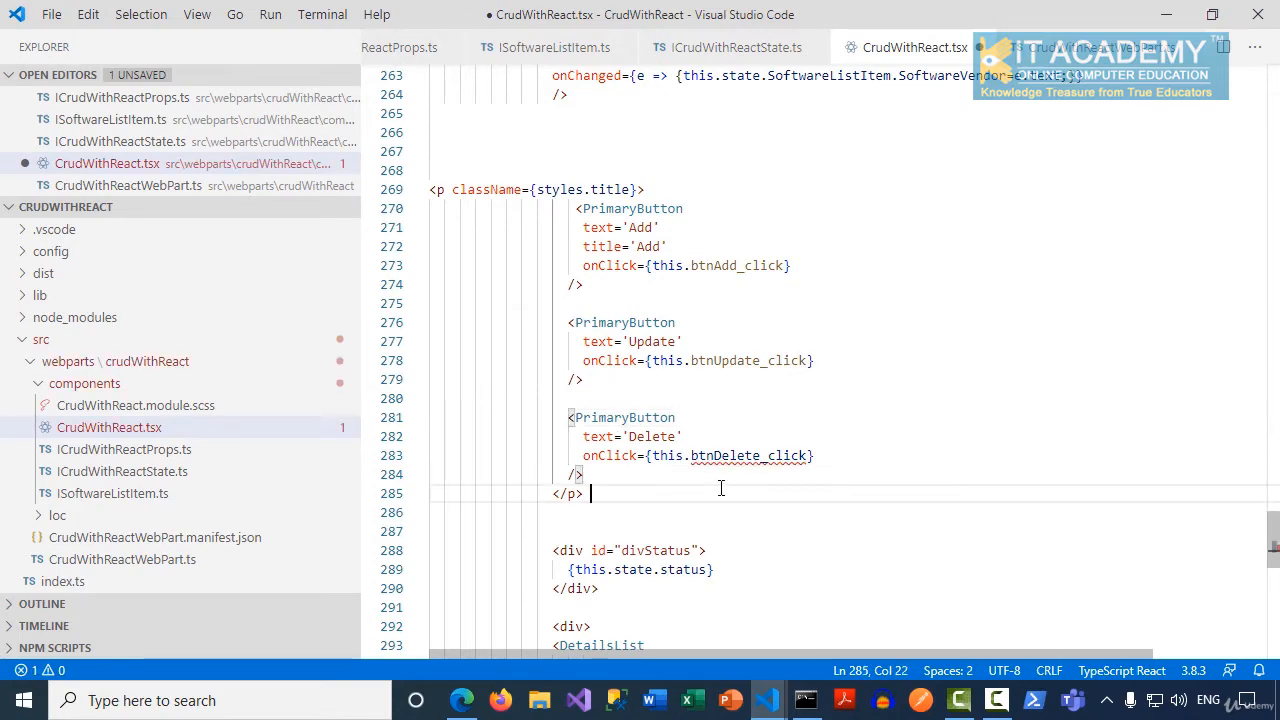
pyautogui.press('ctrl+s')
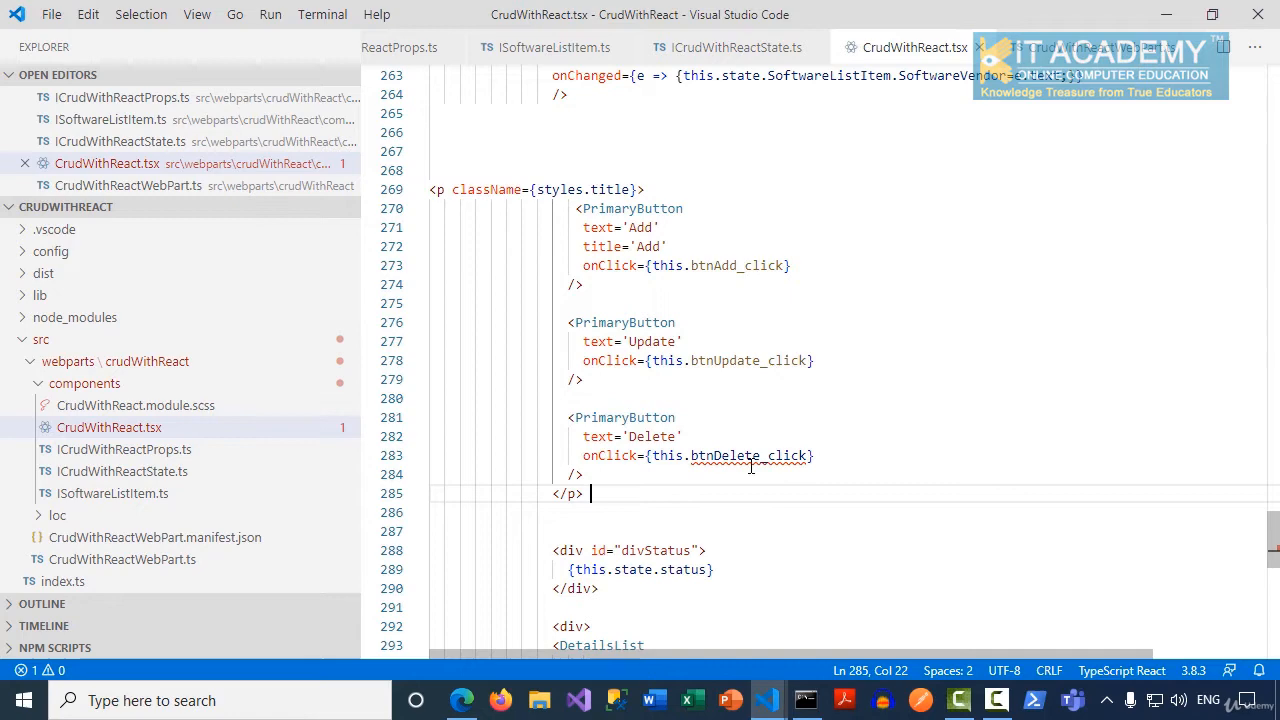
pyautogui.scroll(3)
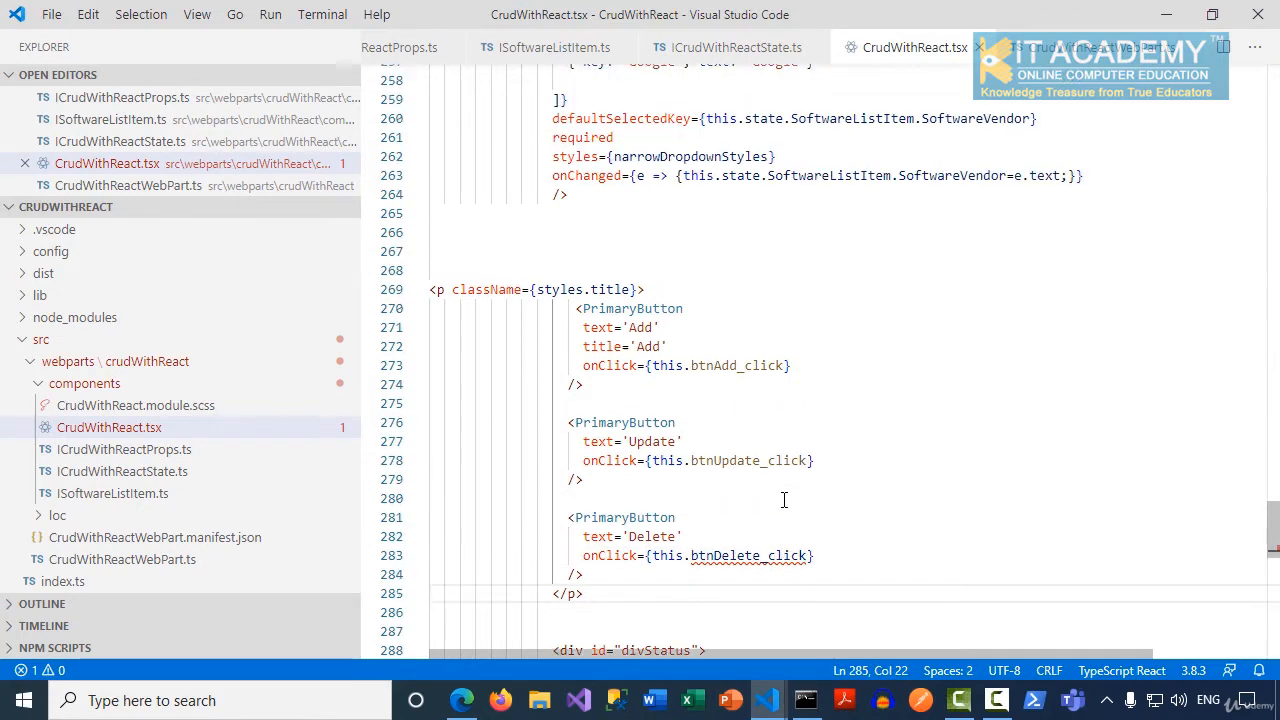
pyautogui.scroll(3)
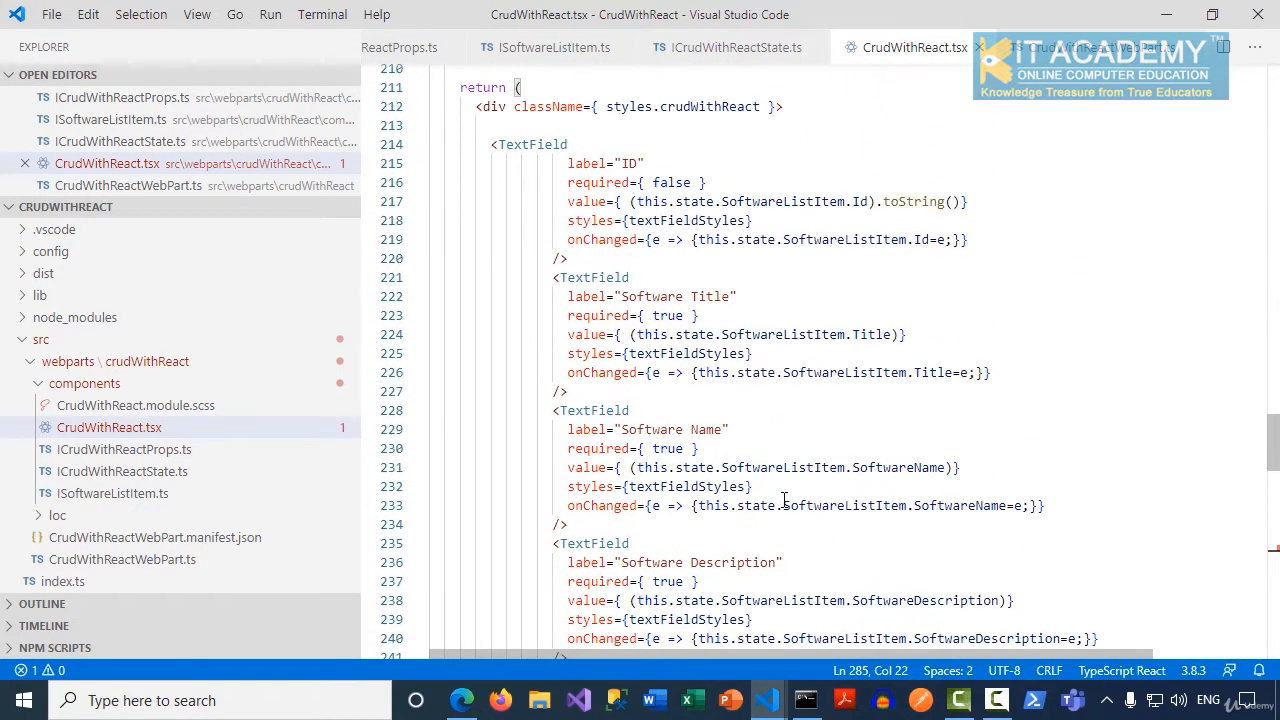
pyautogui.scroll(3)
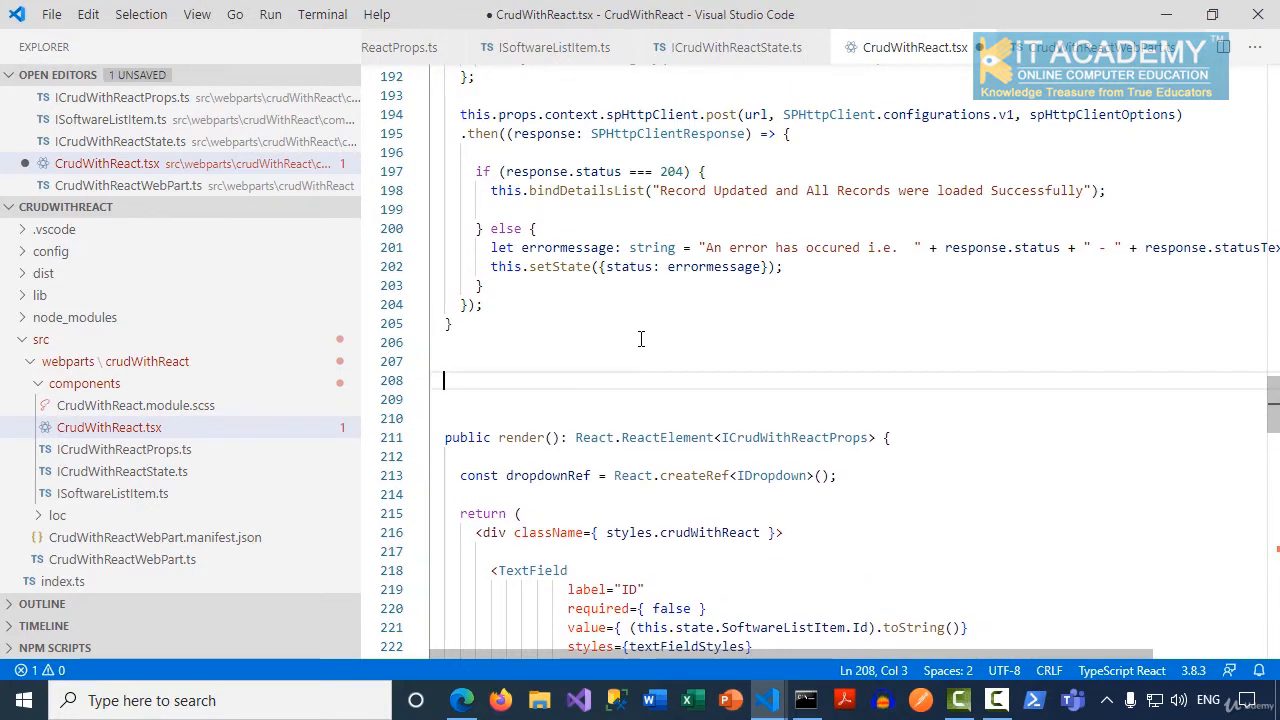
pyautogui.scroll(-3)
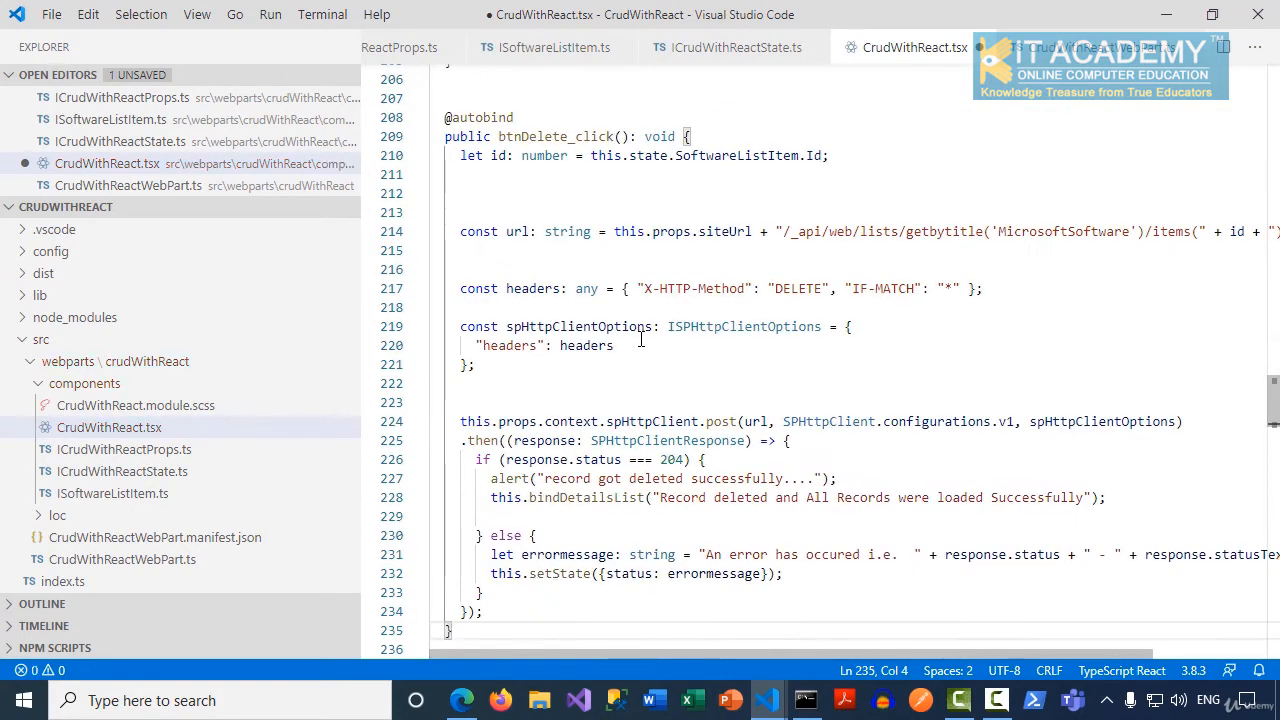
pyautogui.moveTo(632, 274)
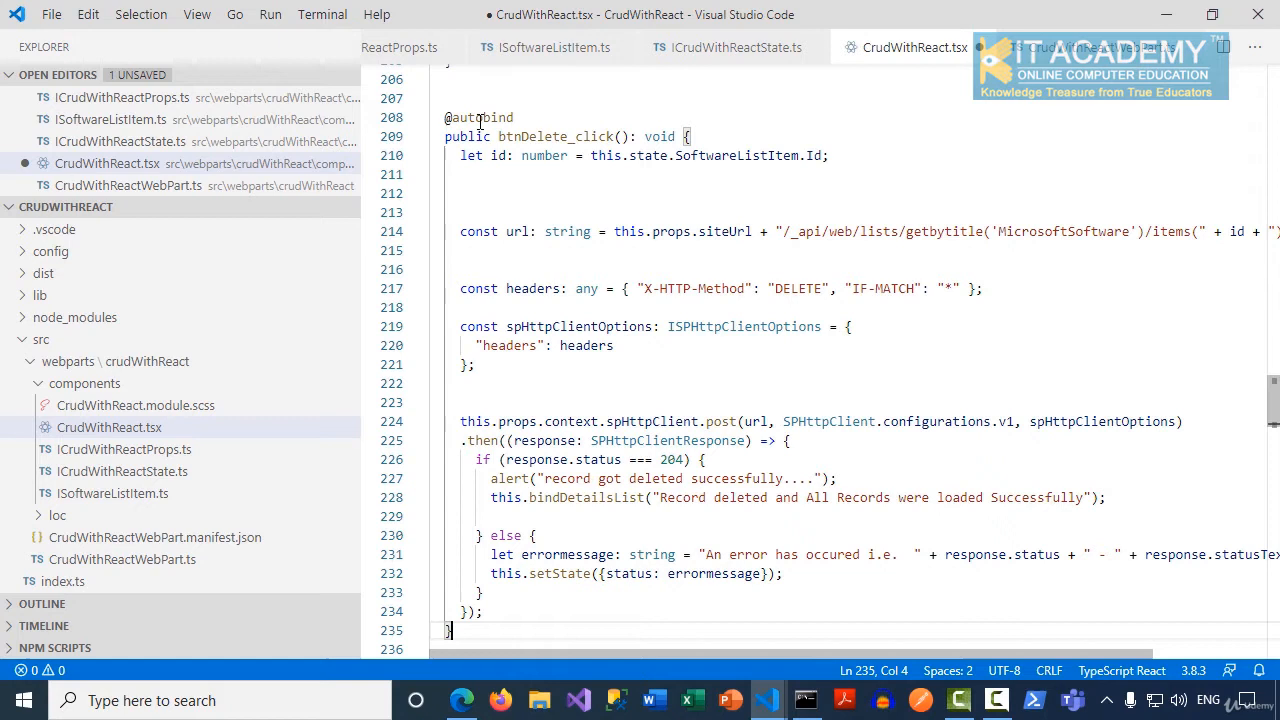
pyautogui.click(627, 193)
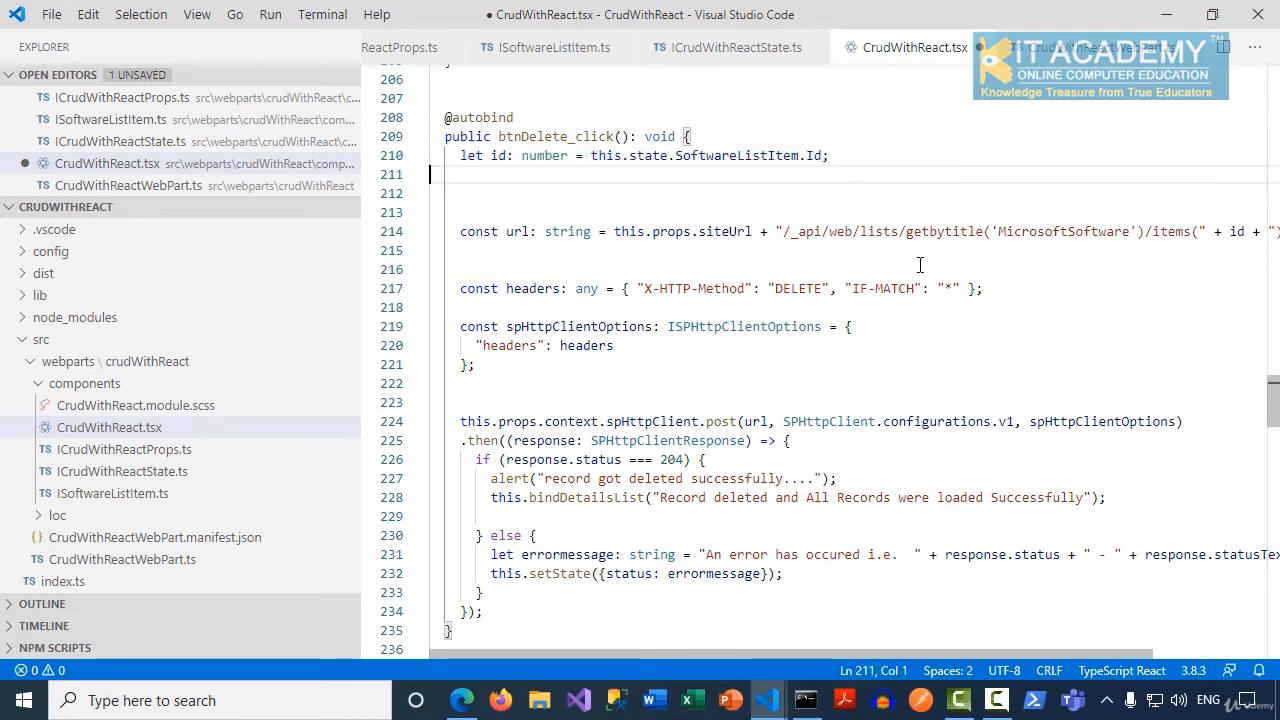
# Review the url variable and the item id in the DELETE request URL
pyautogui.doubleClick(516, 231)
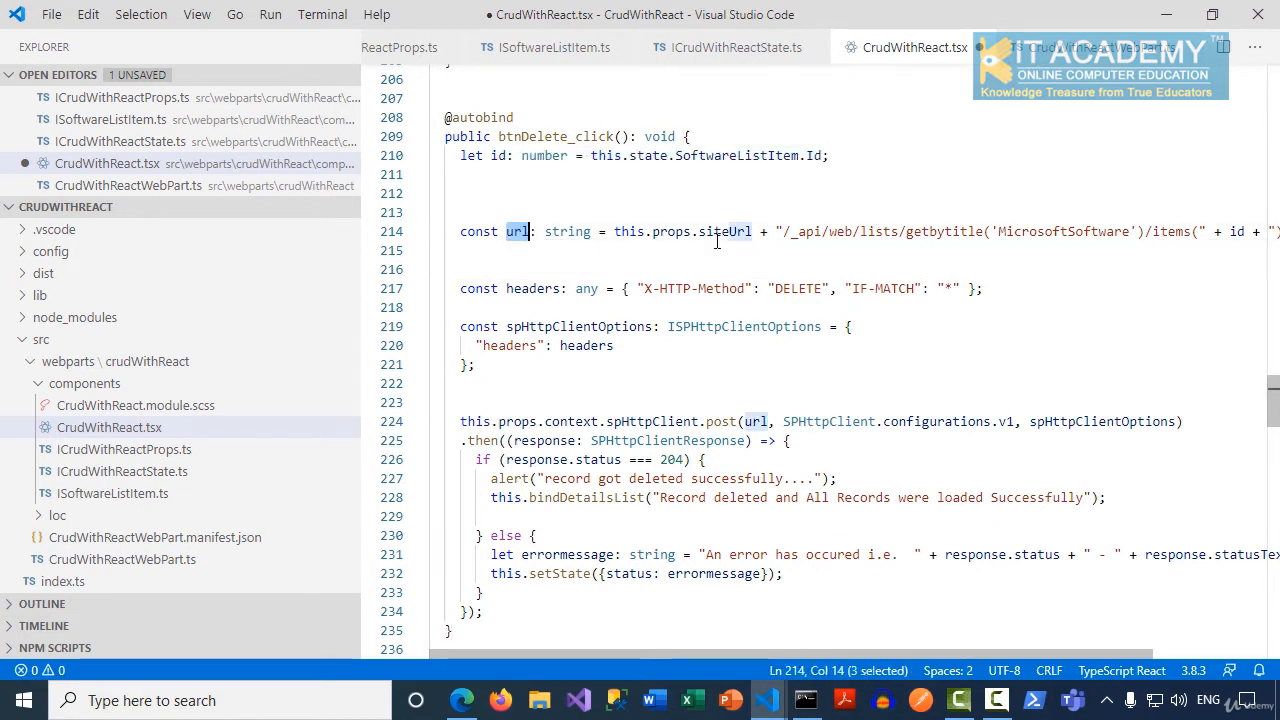
pyautogui.hscroll(3)
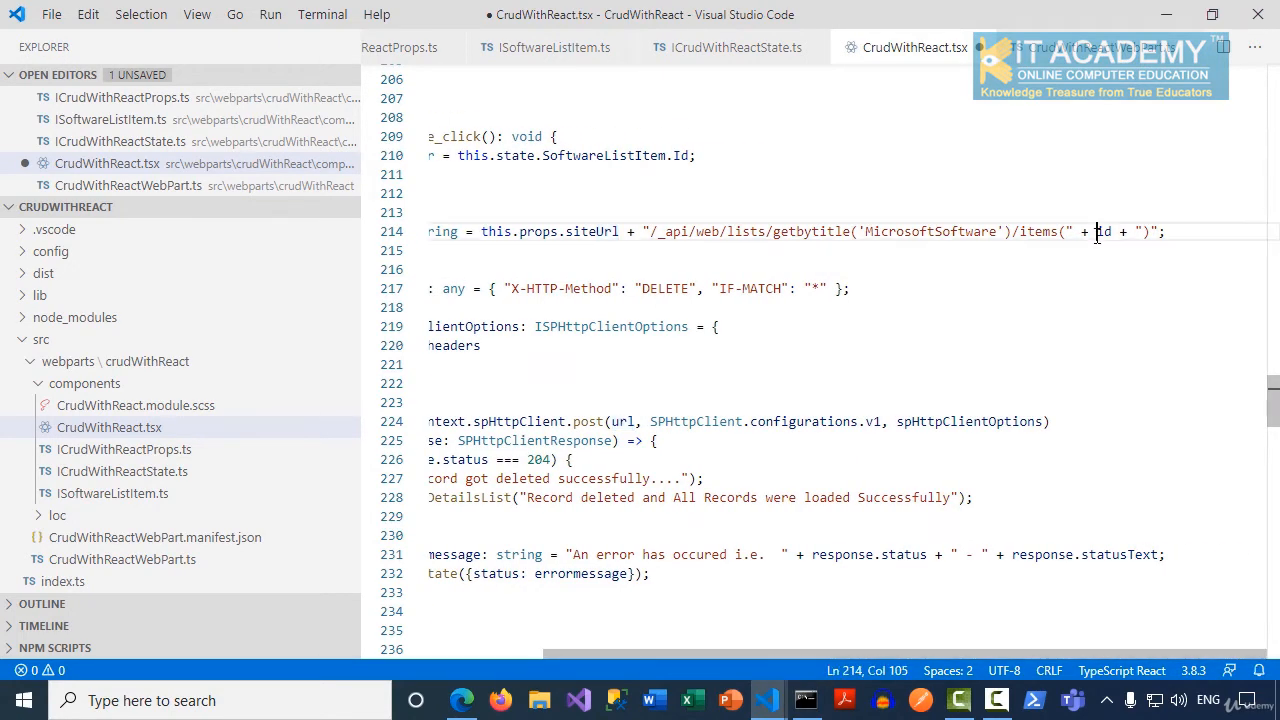
pyautogui.doubleClick(1102, 231)
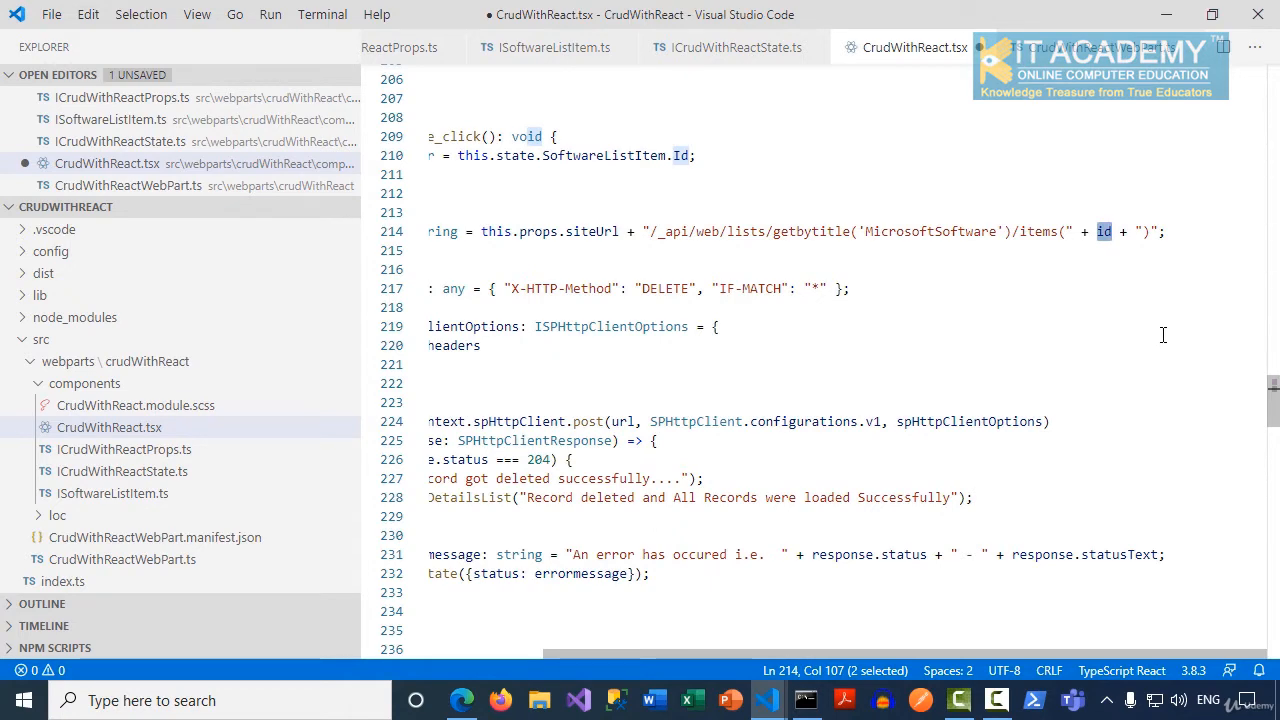
pyautogui.moveTo(1114, 310)
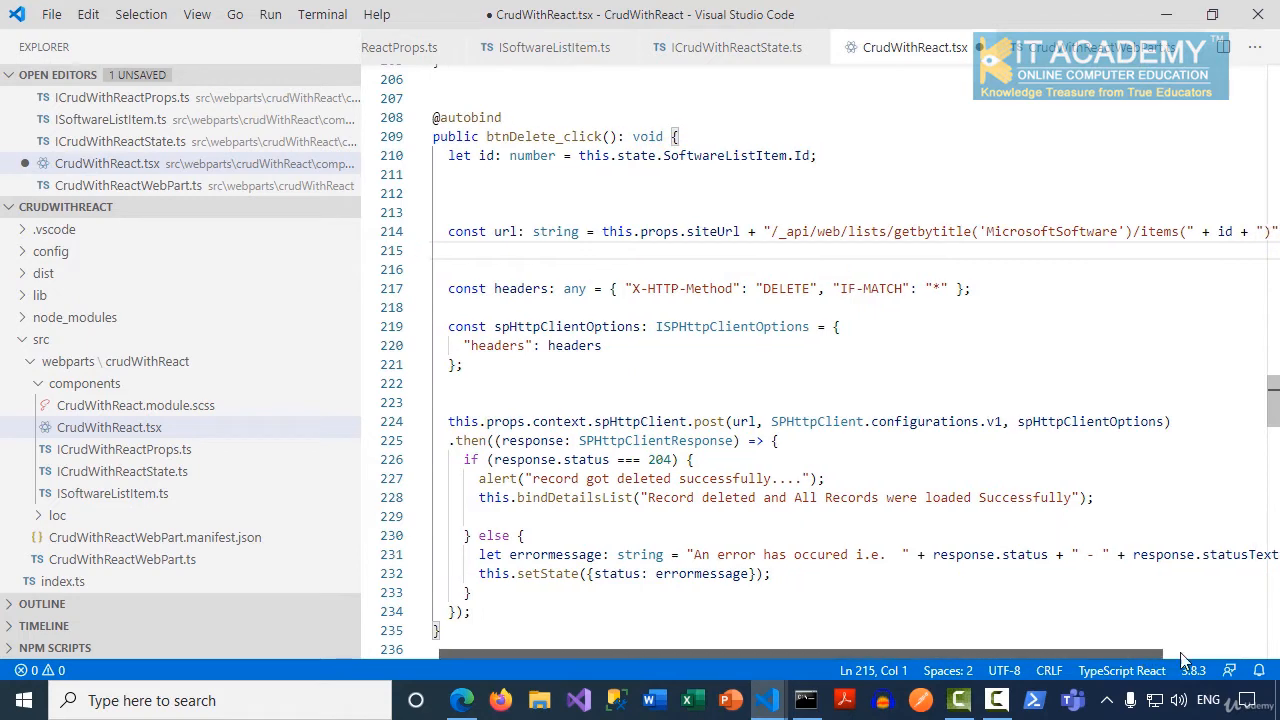
pyautogui.doubleClick(1103, 231)
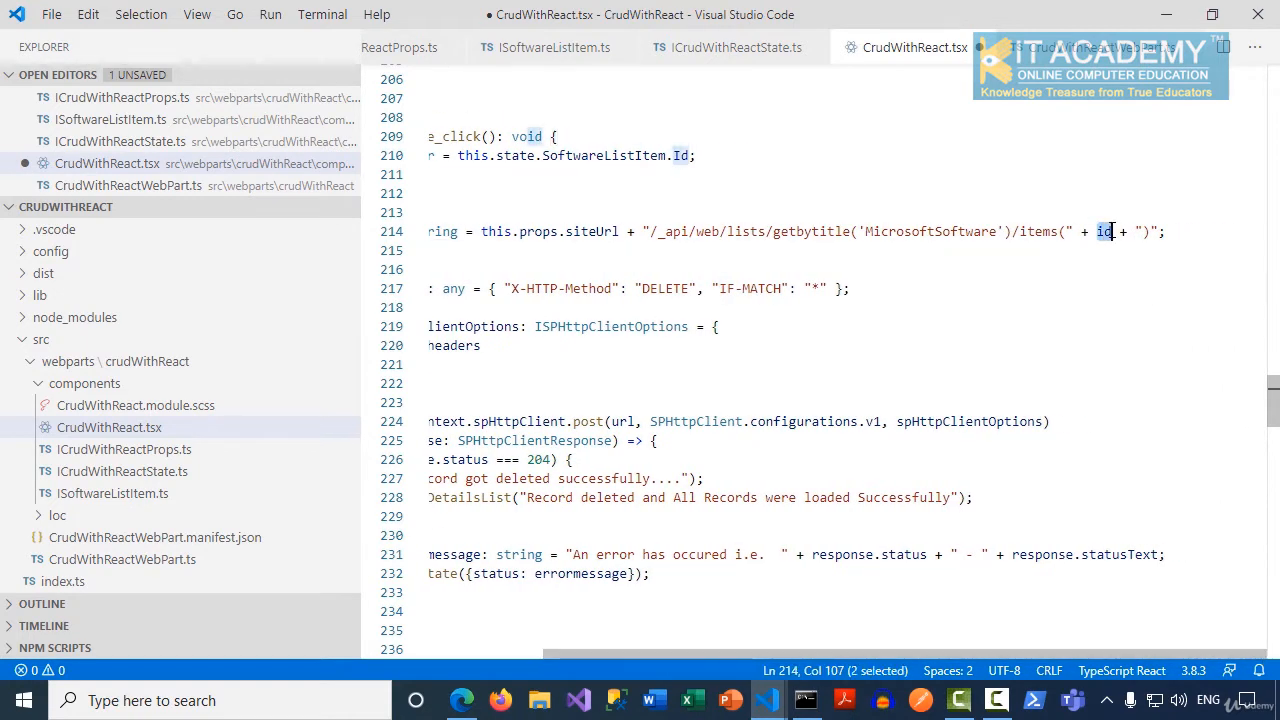
pyautogui.moveTo(1105, 231)
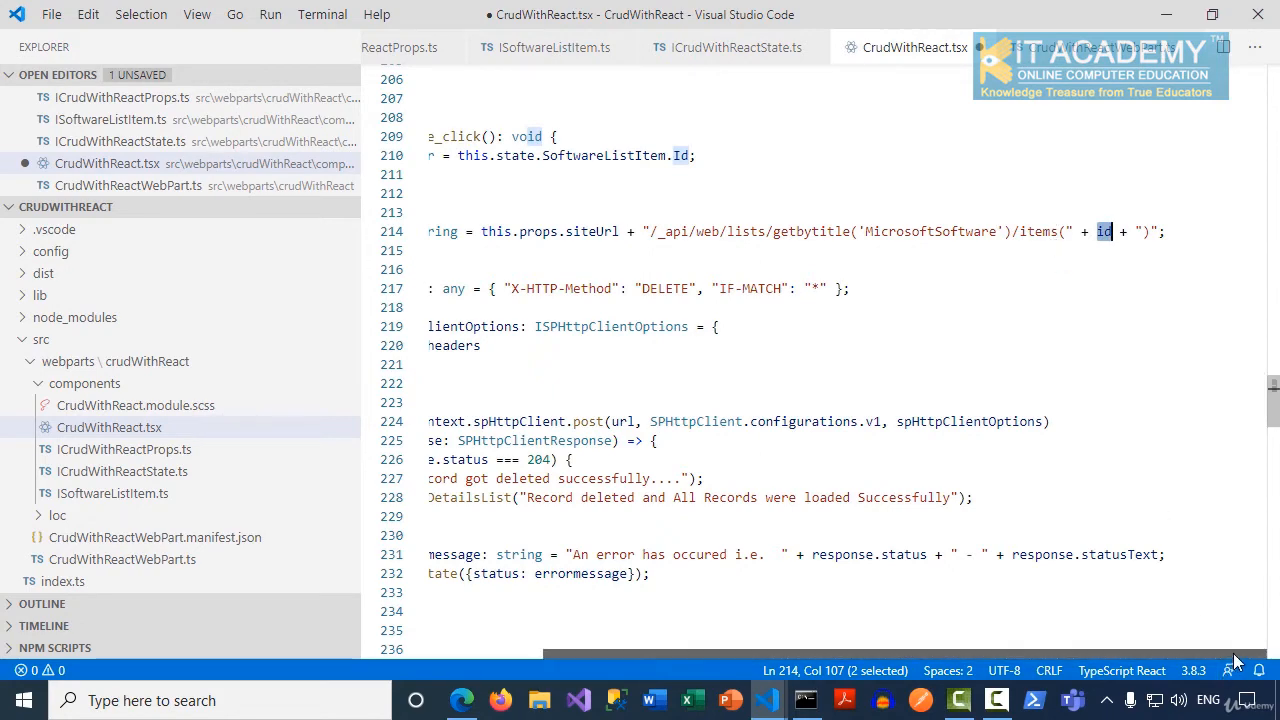
pyautogui.scroll(3)
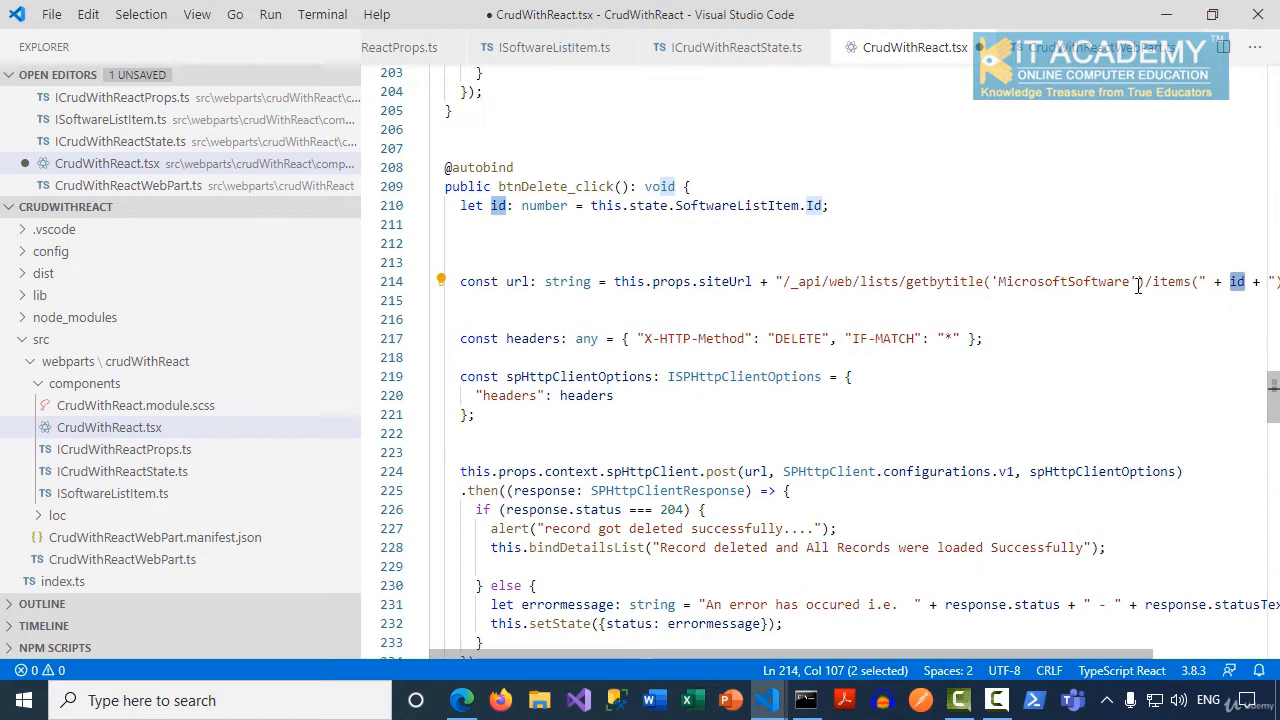
pyautogui.scroll(3)
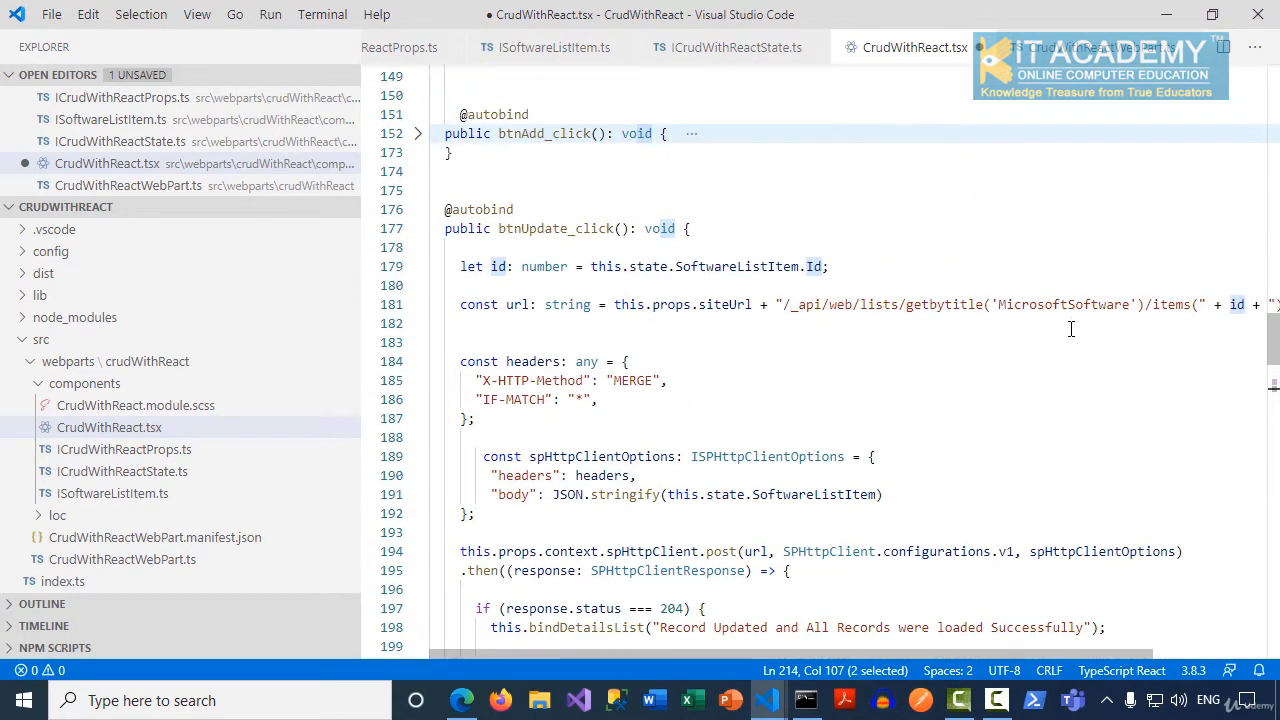
pyautogui.hscroll(3)
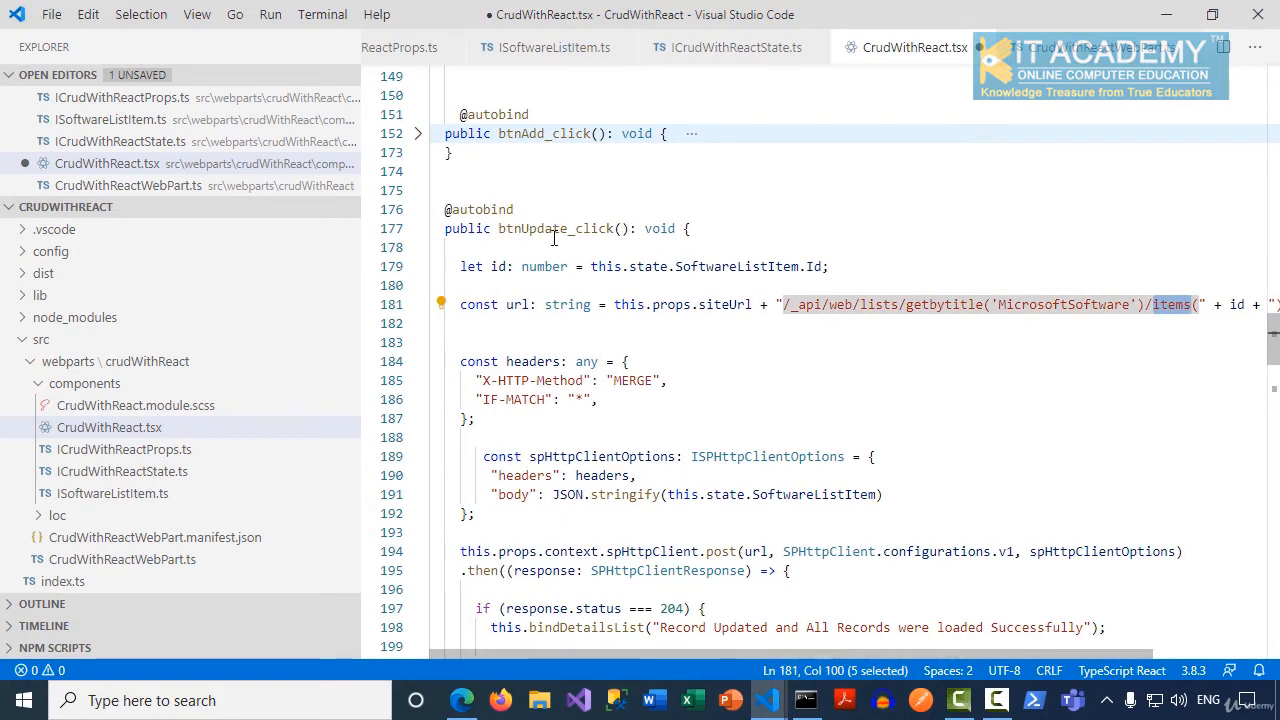
pyautogui.scroll(-3)
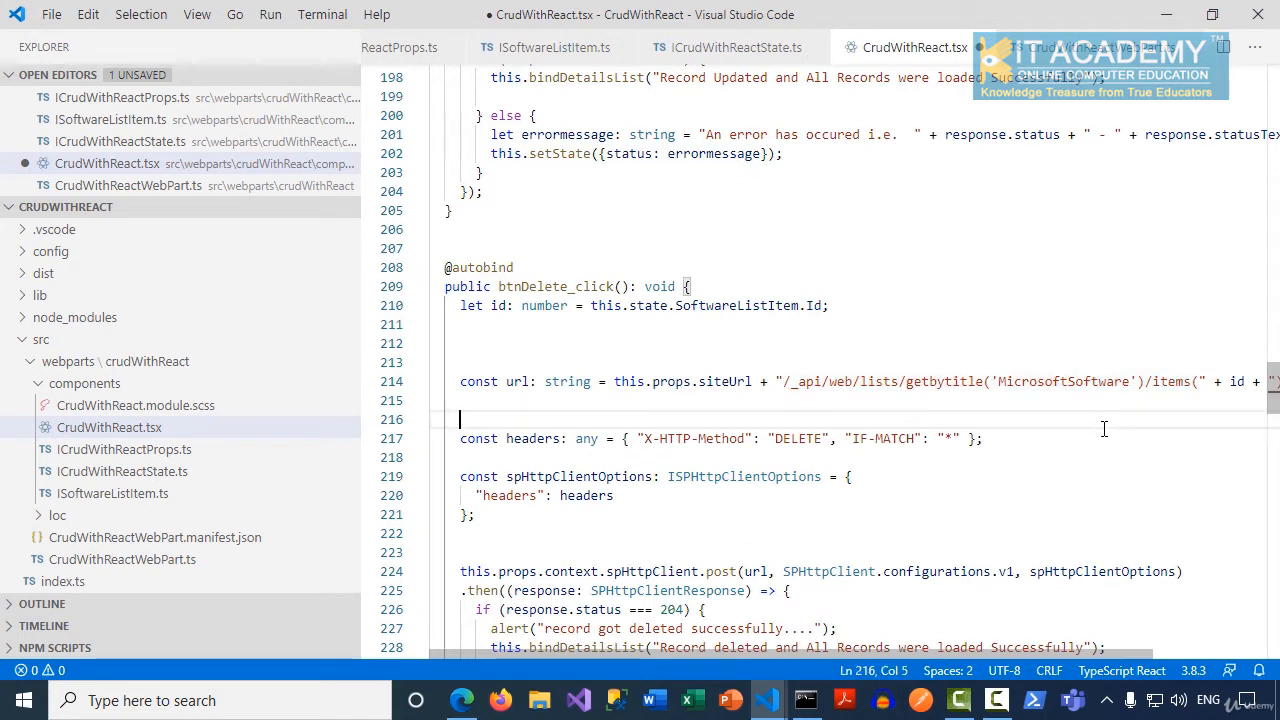
pyautogui.moveTo(815, 496)
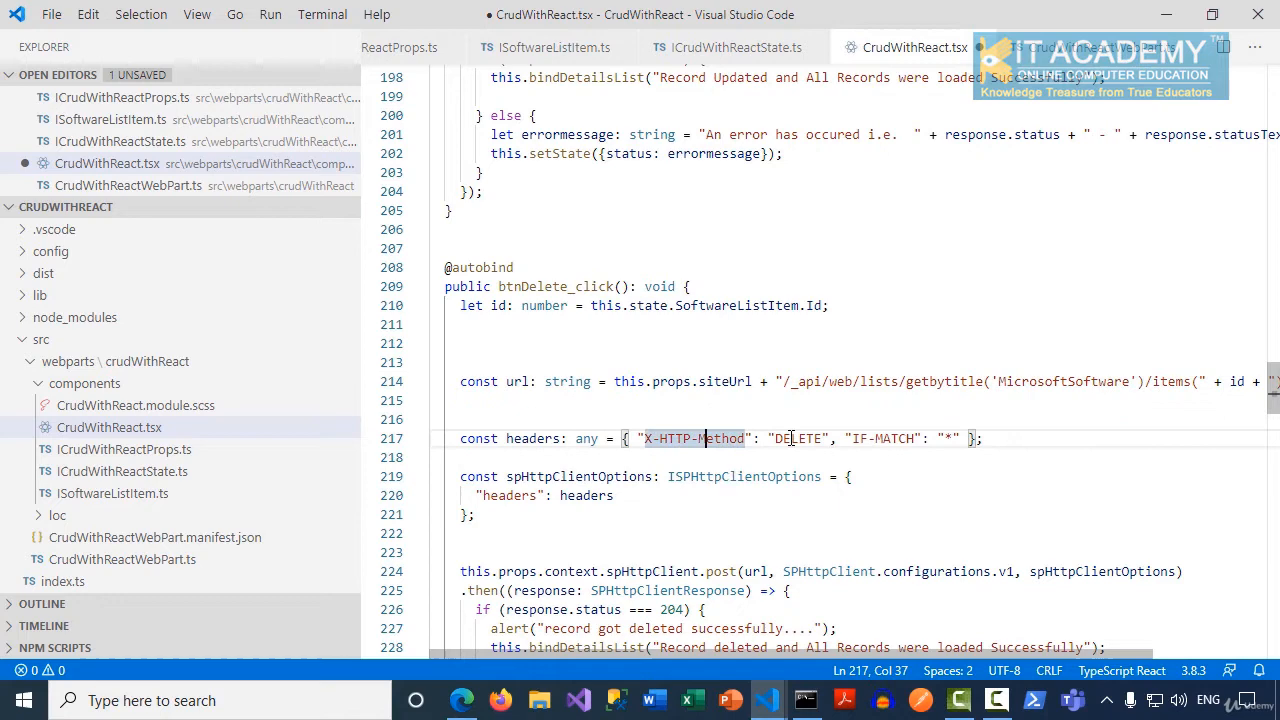
pyautogui.doubleClick(795, 438)
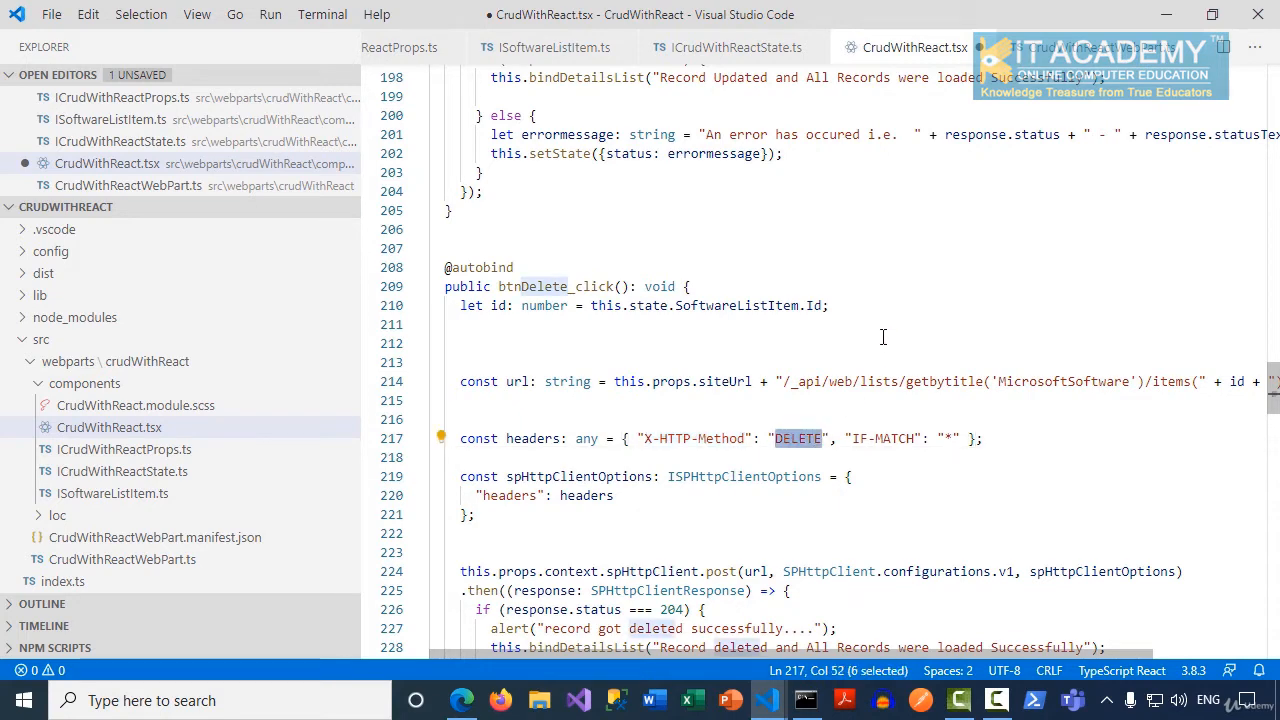
pyautogui.scroll(3)
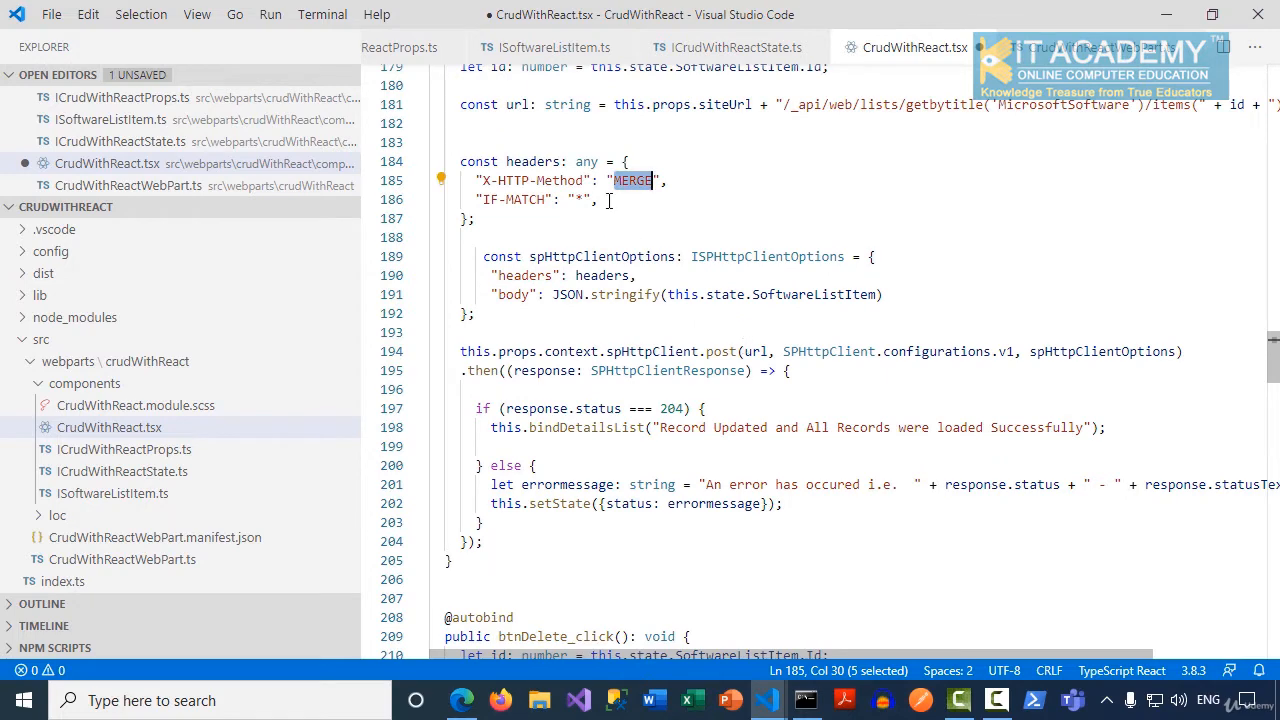
pyautogui.scroll(-3)
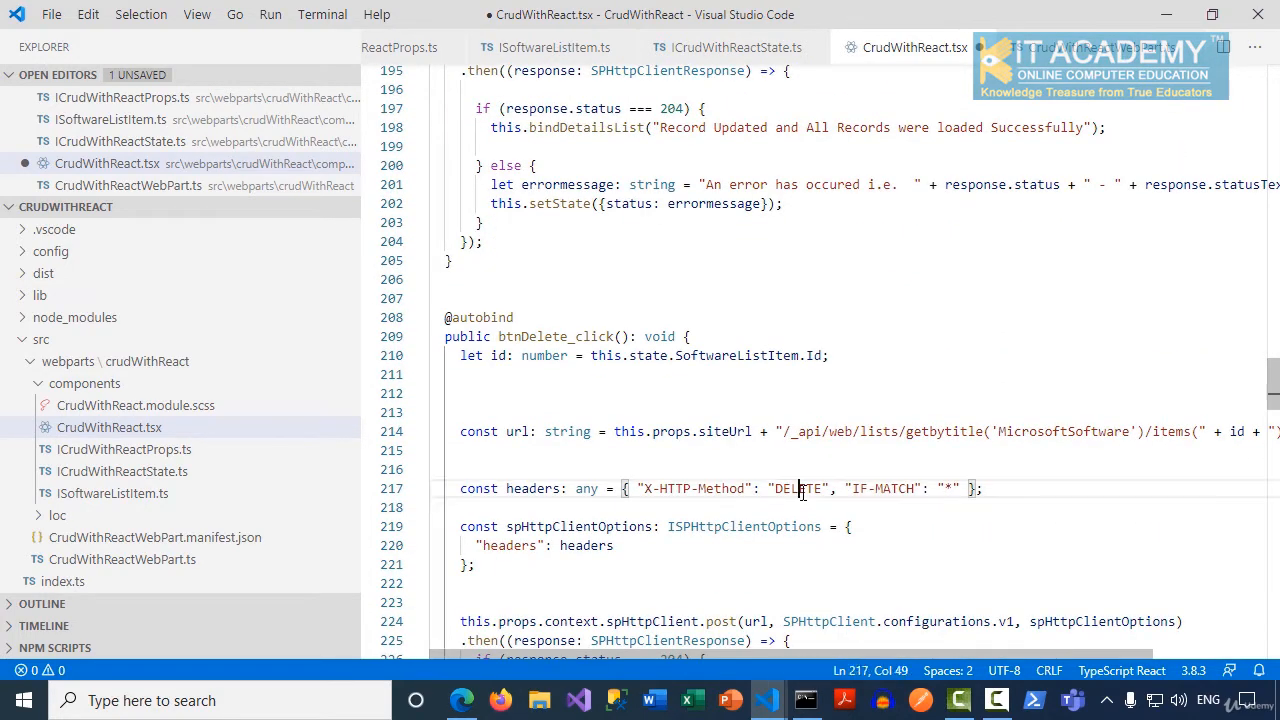
pyautogui.doubleClick(800, 488)
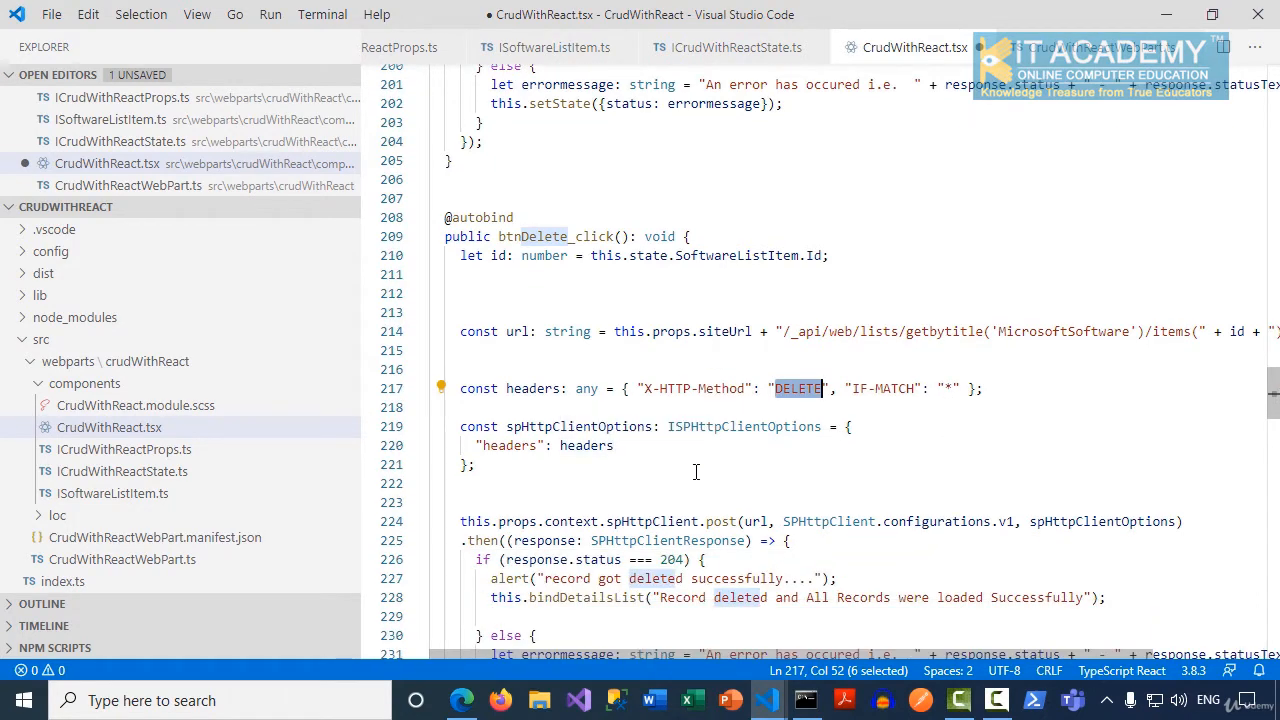
pyautogui.moveTo(702, 465)
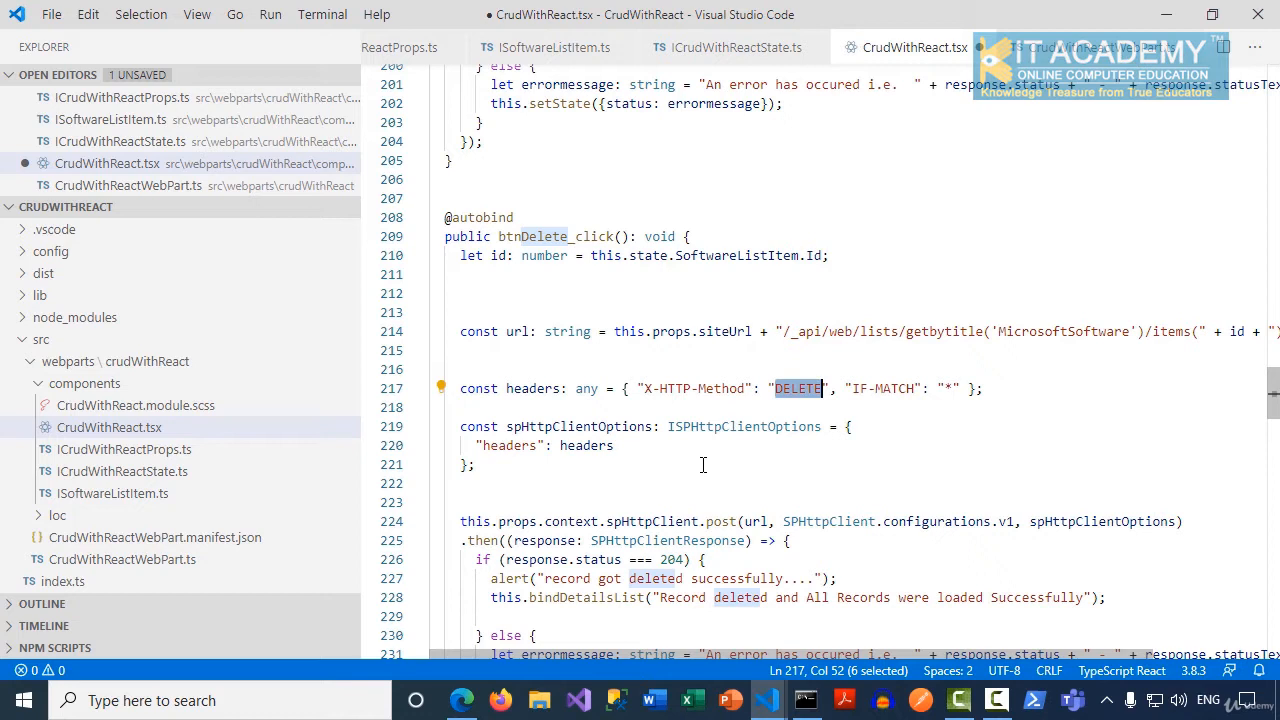
pyautogui.doubleClick(510, 445)
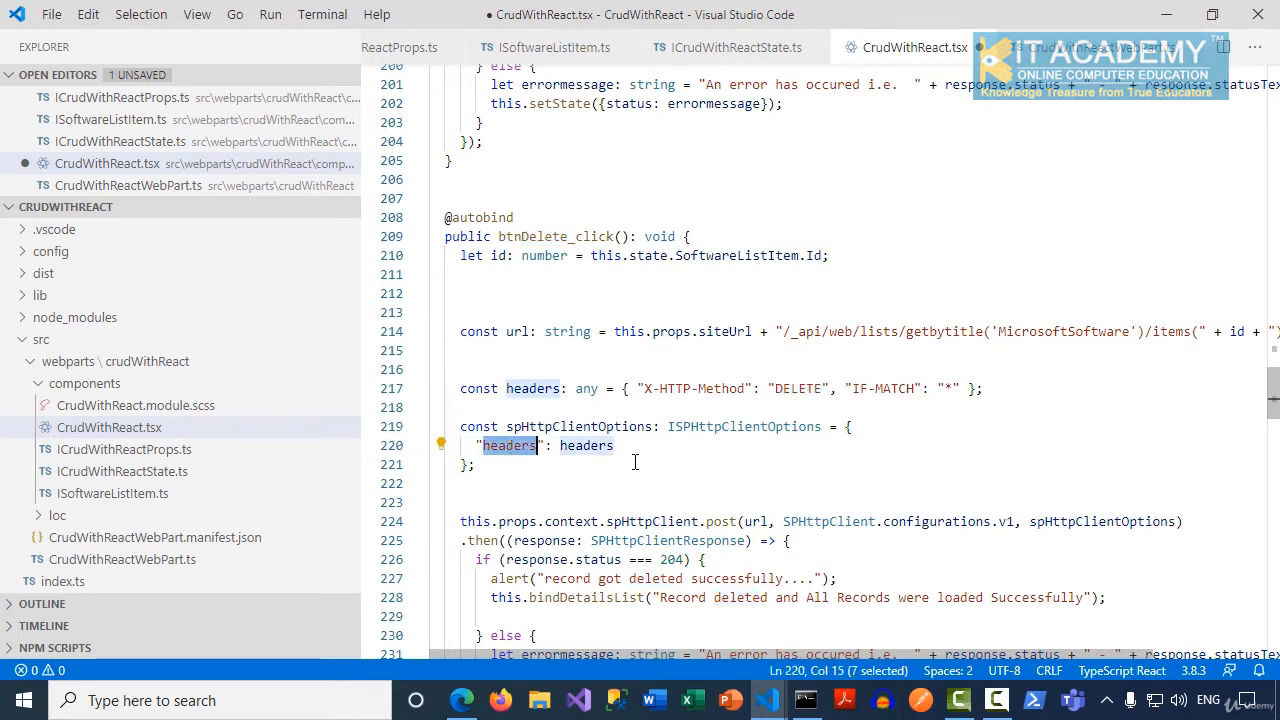
pyautogui.scroll(3)
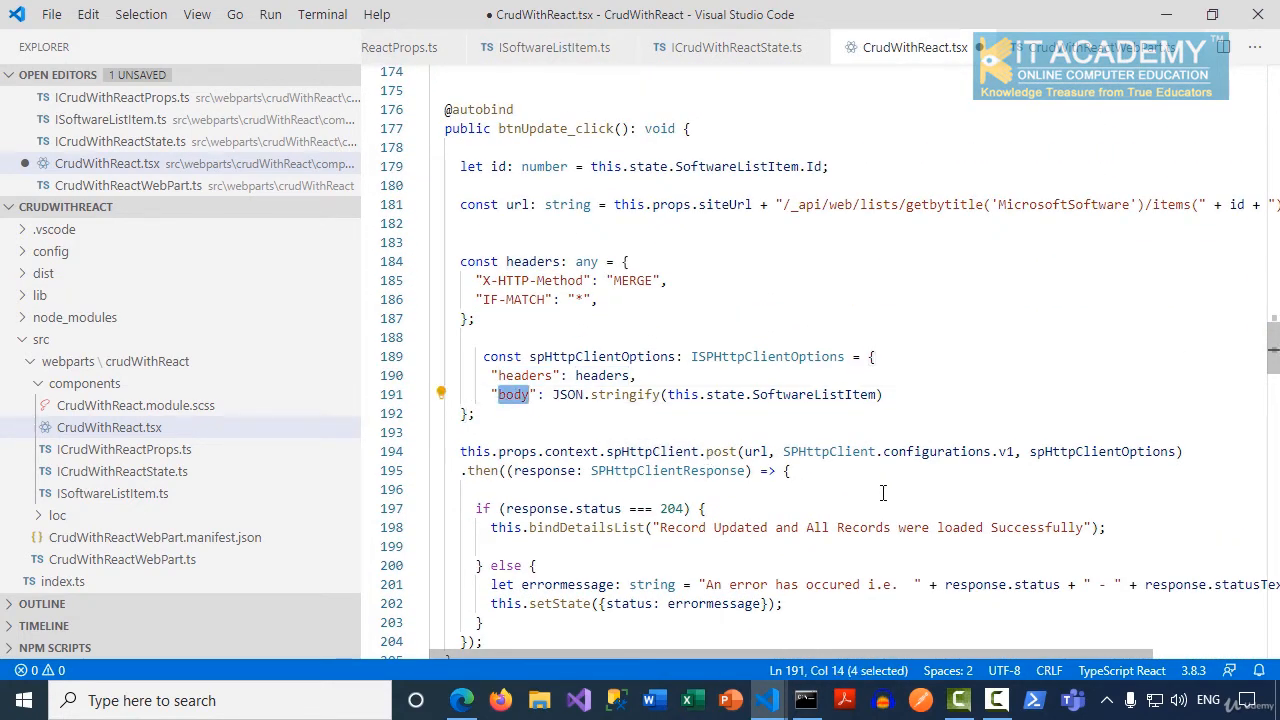
pyautogui.scroll(-3)
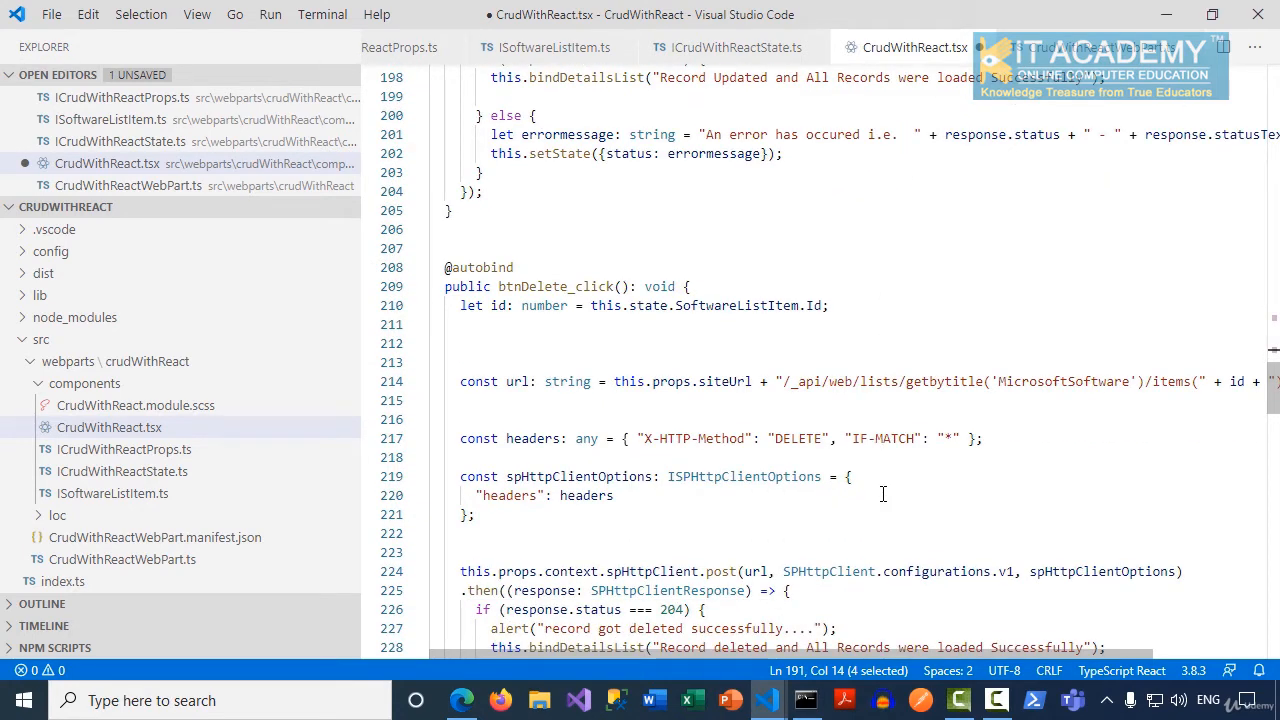
pyautogui.scroll(-3)
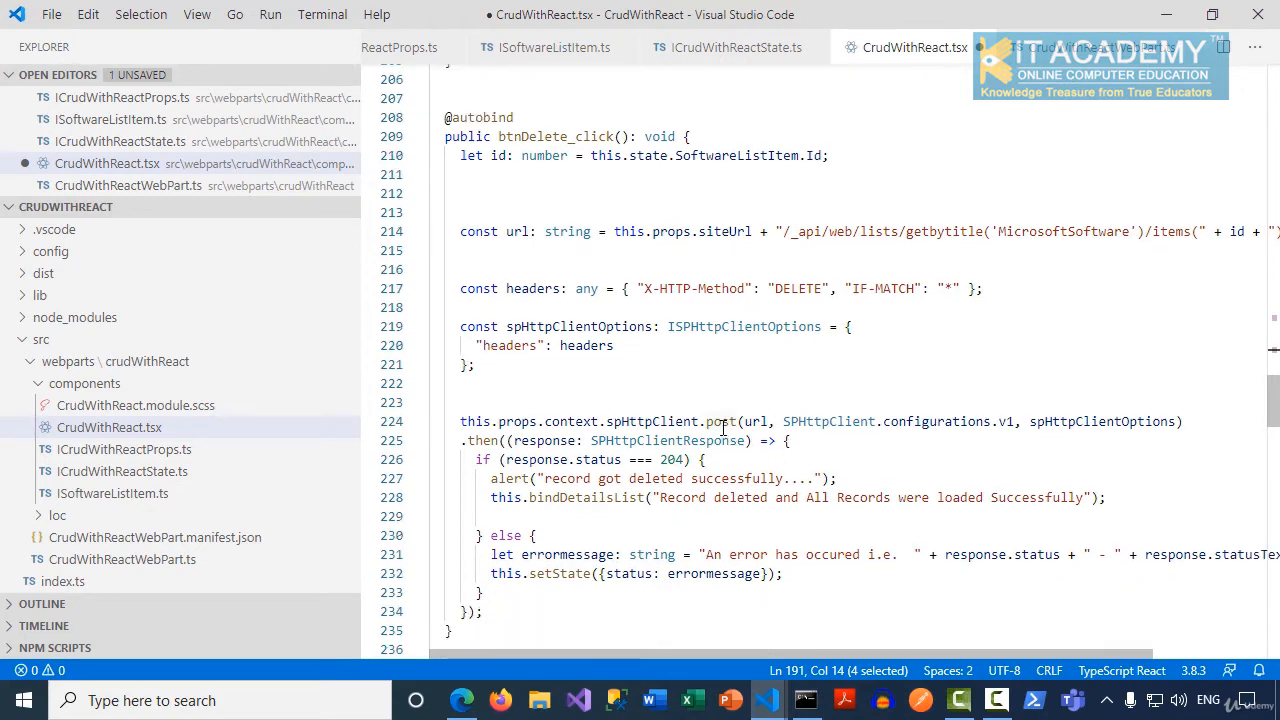
pyautogui.moveTo(772, 441)
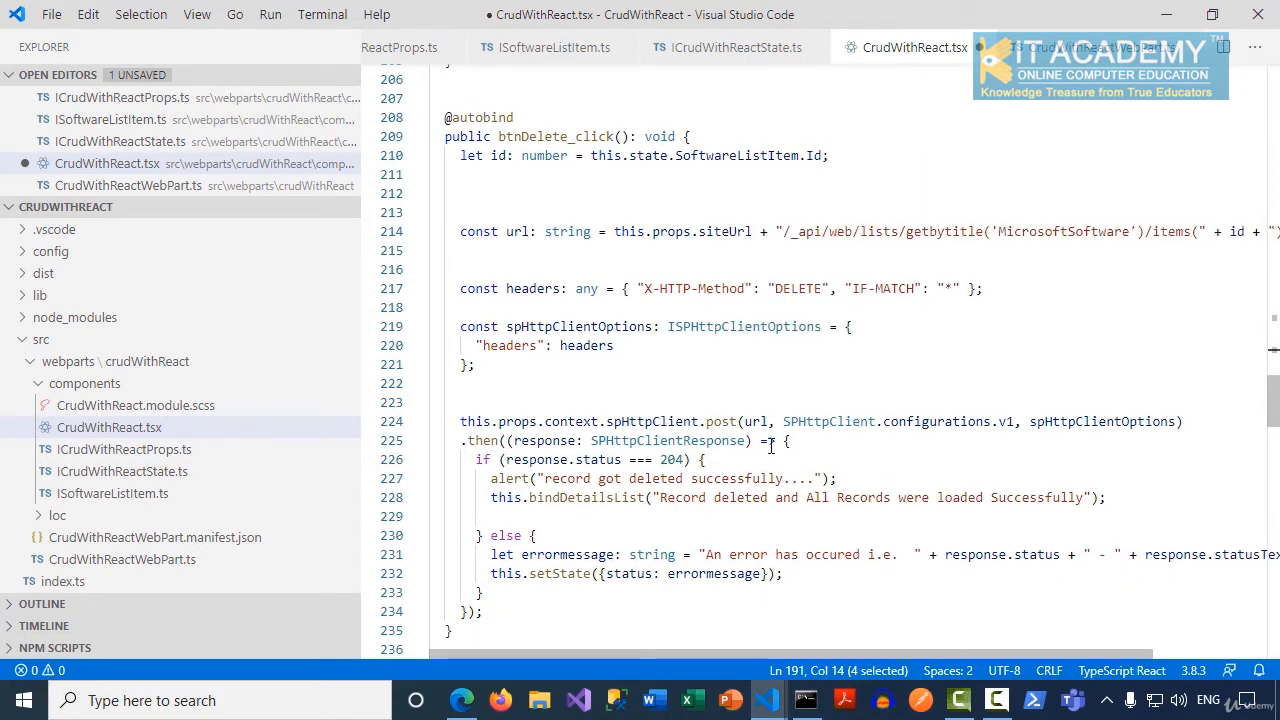
pyautogui.doubleClick(756, 421)
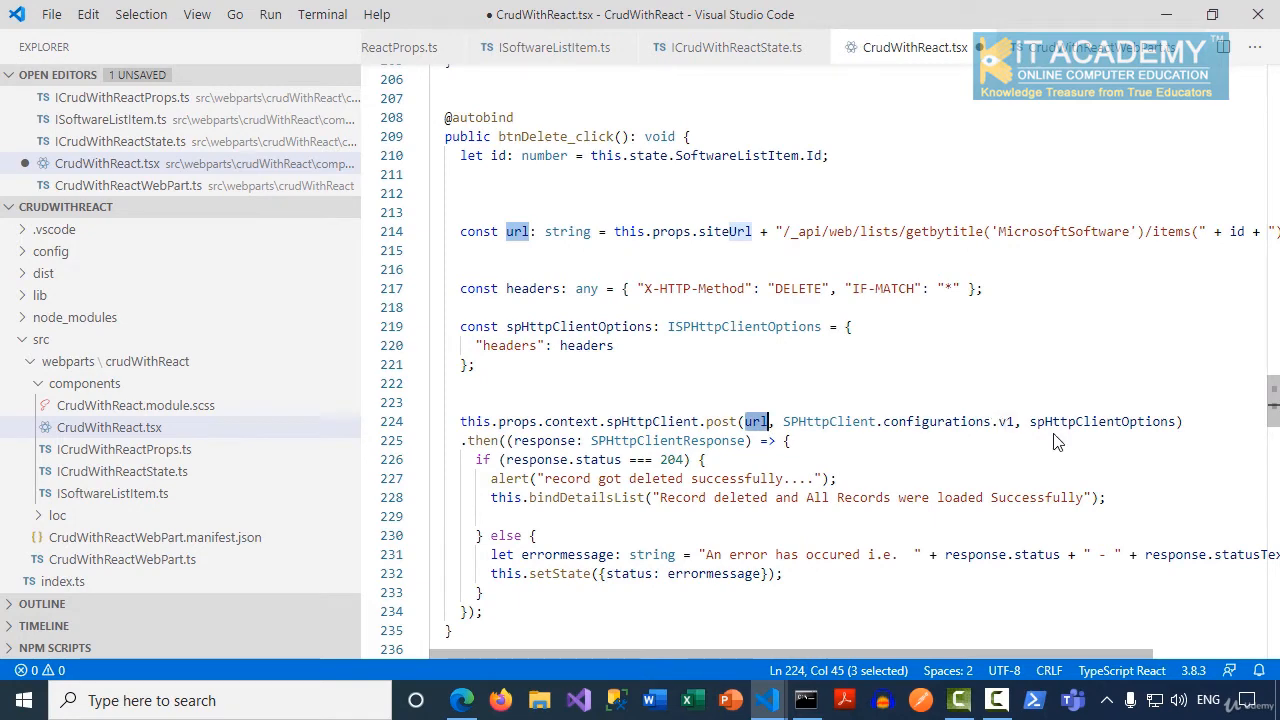
pyautogui.doubleClick(1105, 421)
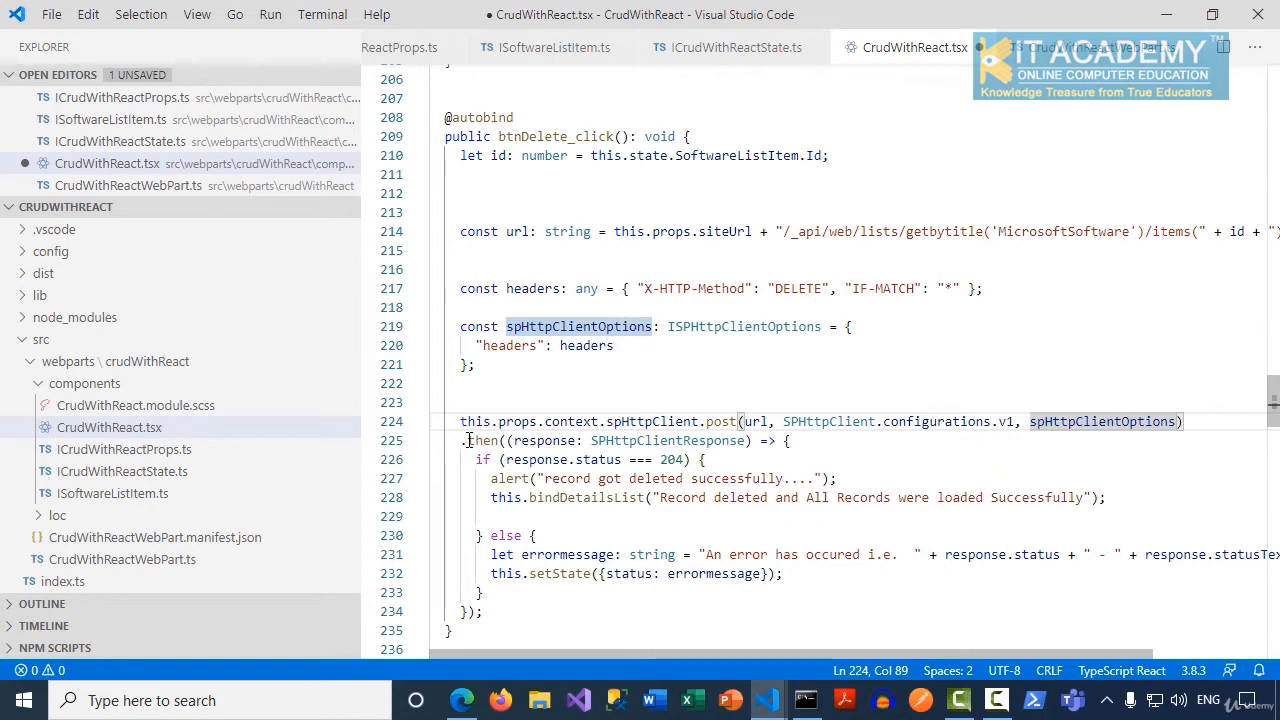
pyautogui.doubleClick(545, 440)
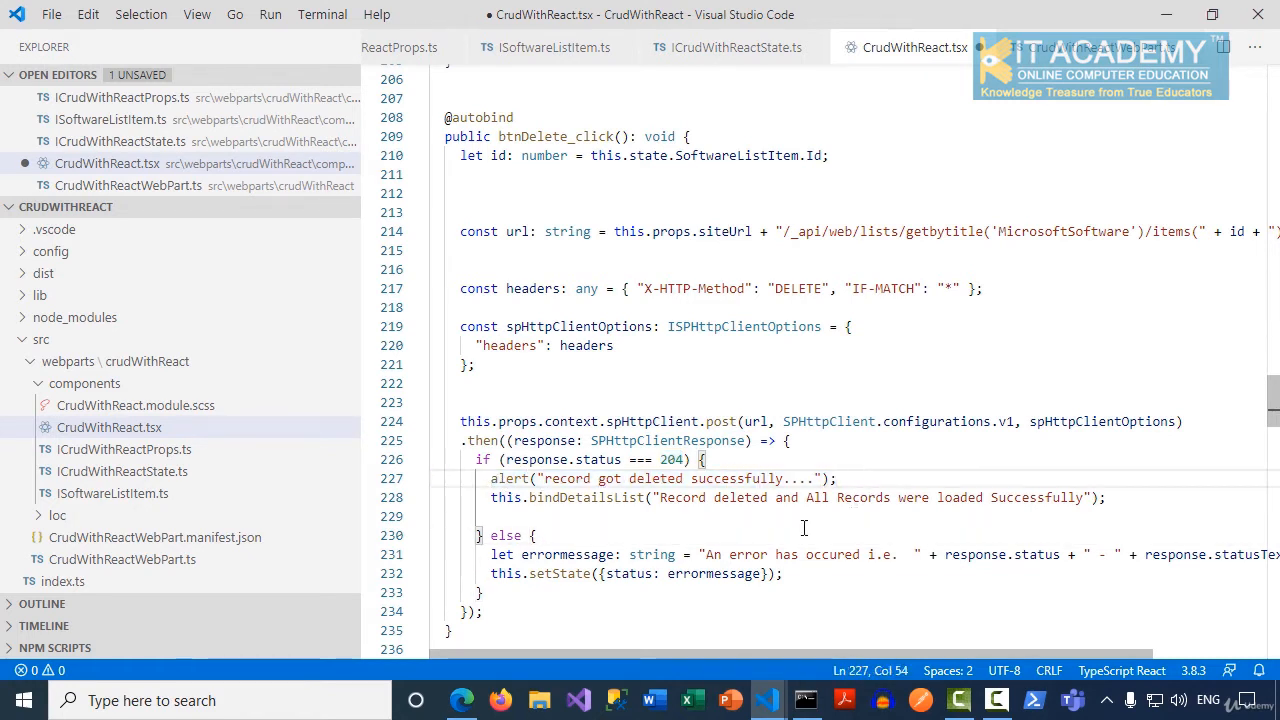
pyautogui.doubleClick(586, 497)
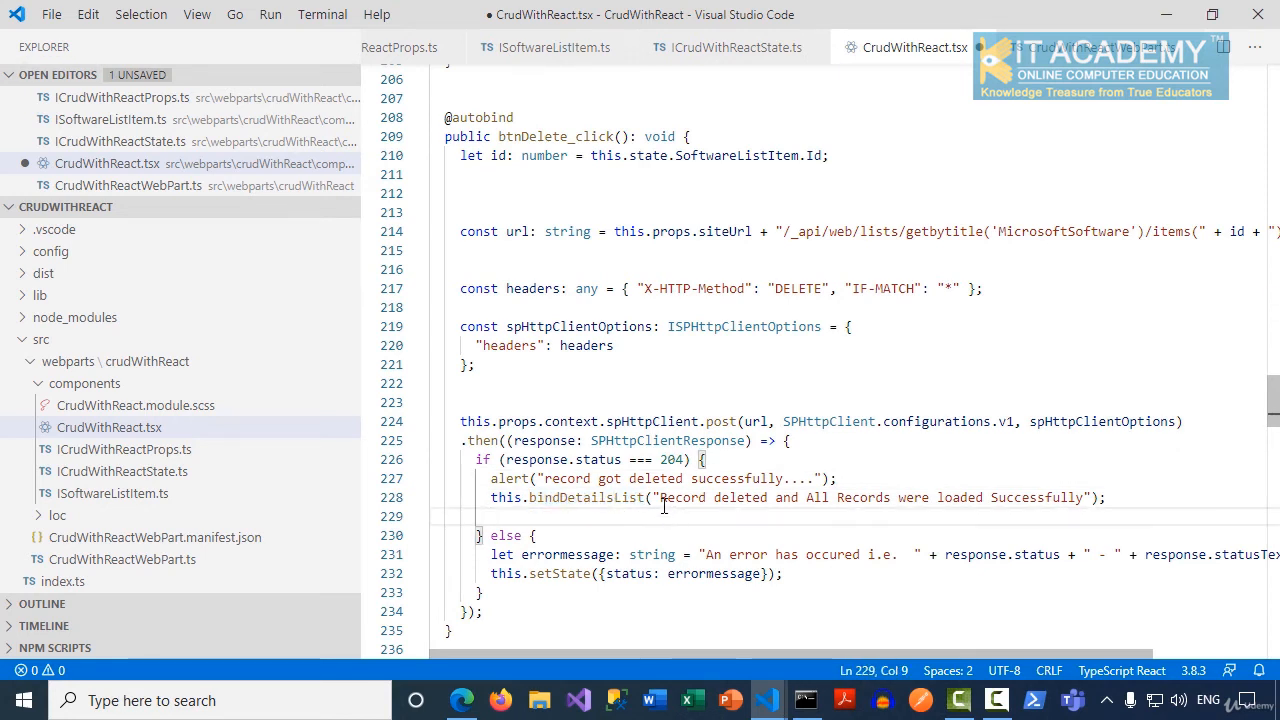
pyautogui.doubleClick(683, 497)
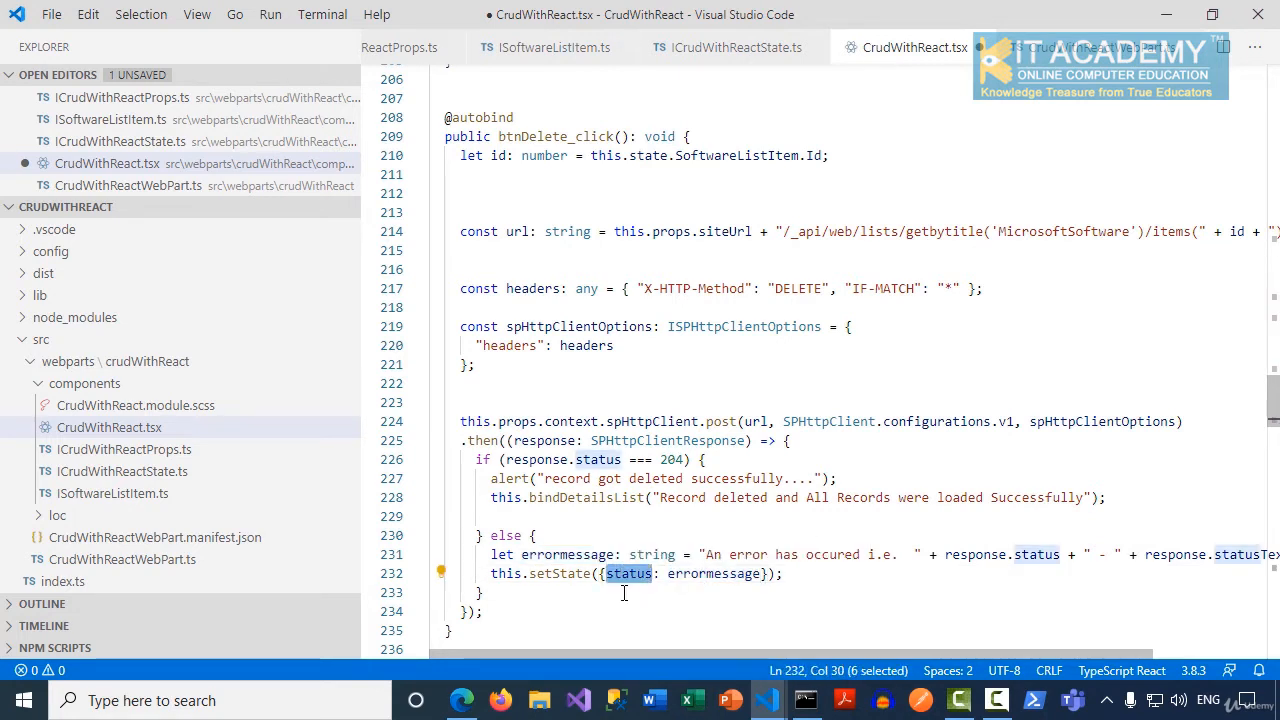
pyautogui.doubleClick(559, 573)
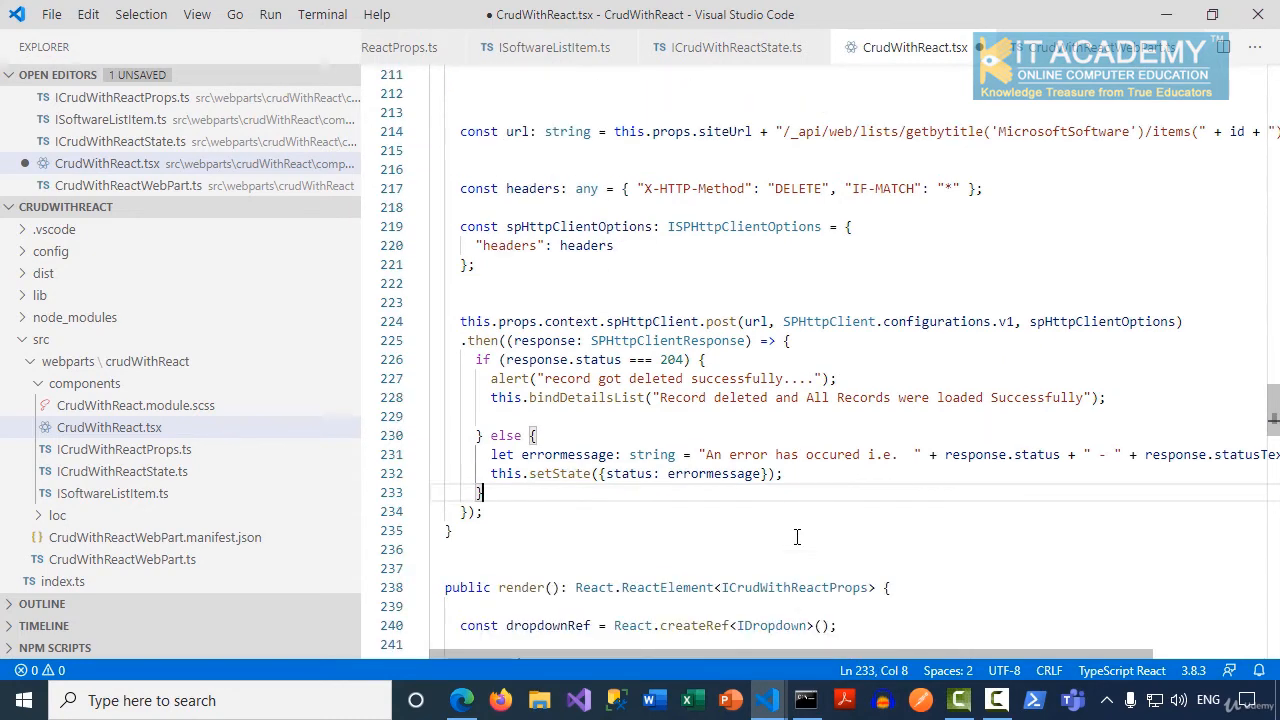
pyautogui.moveTo(824, 513)
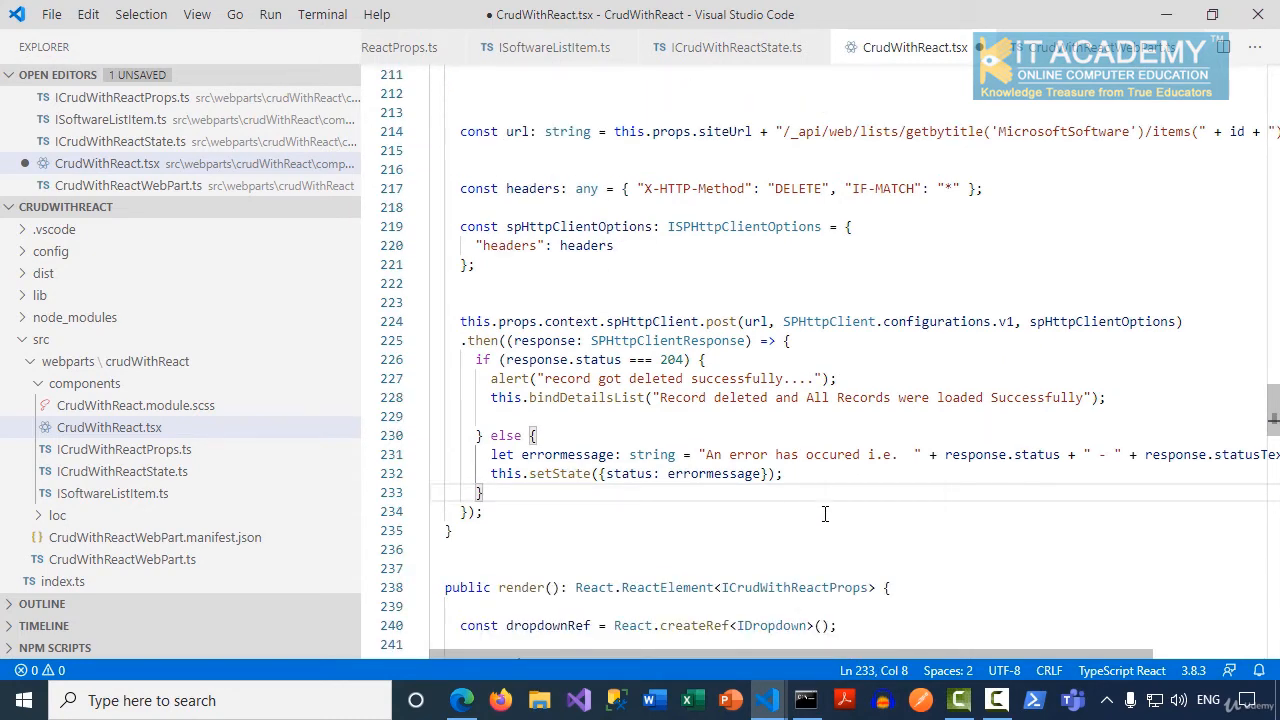
pyautogui.moveTo(862, 490)
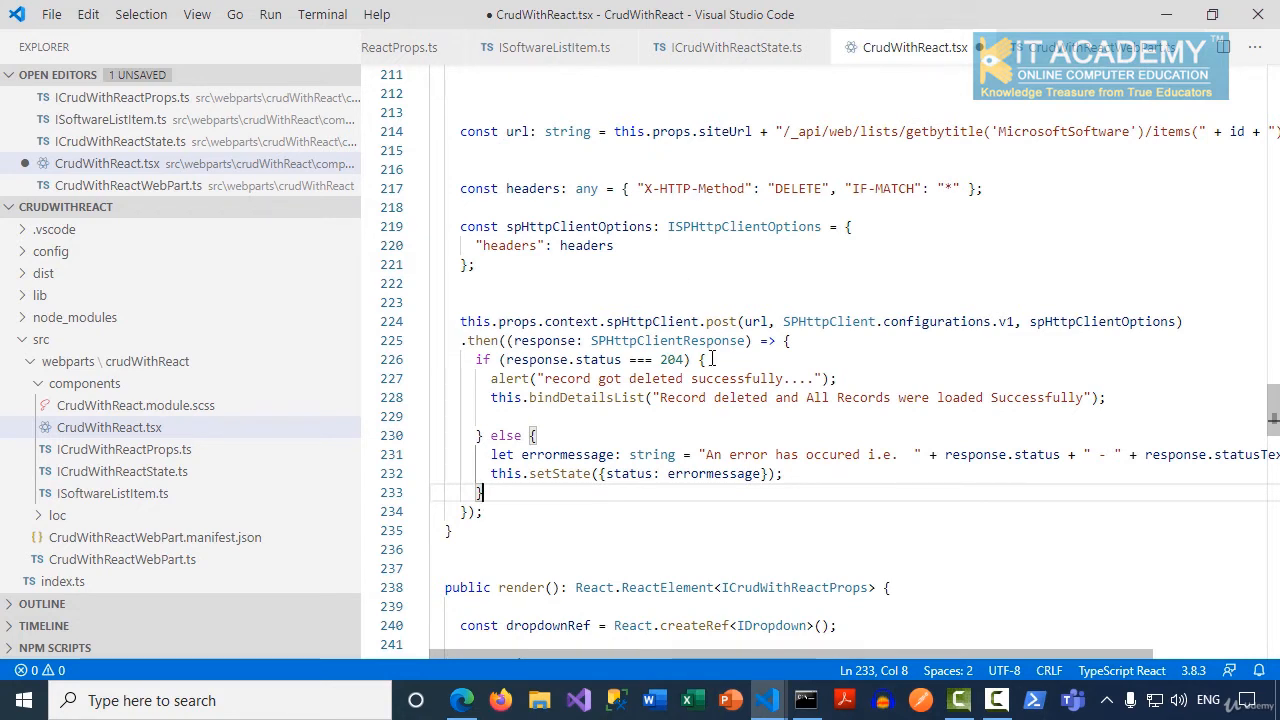
pyautogui.moveTo(665, 370)
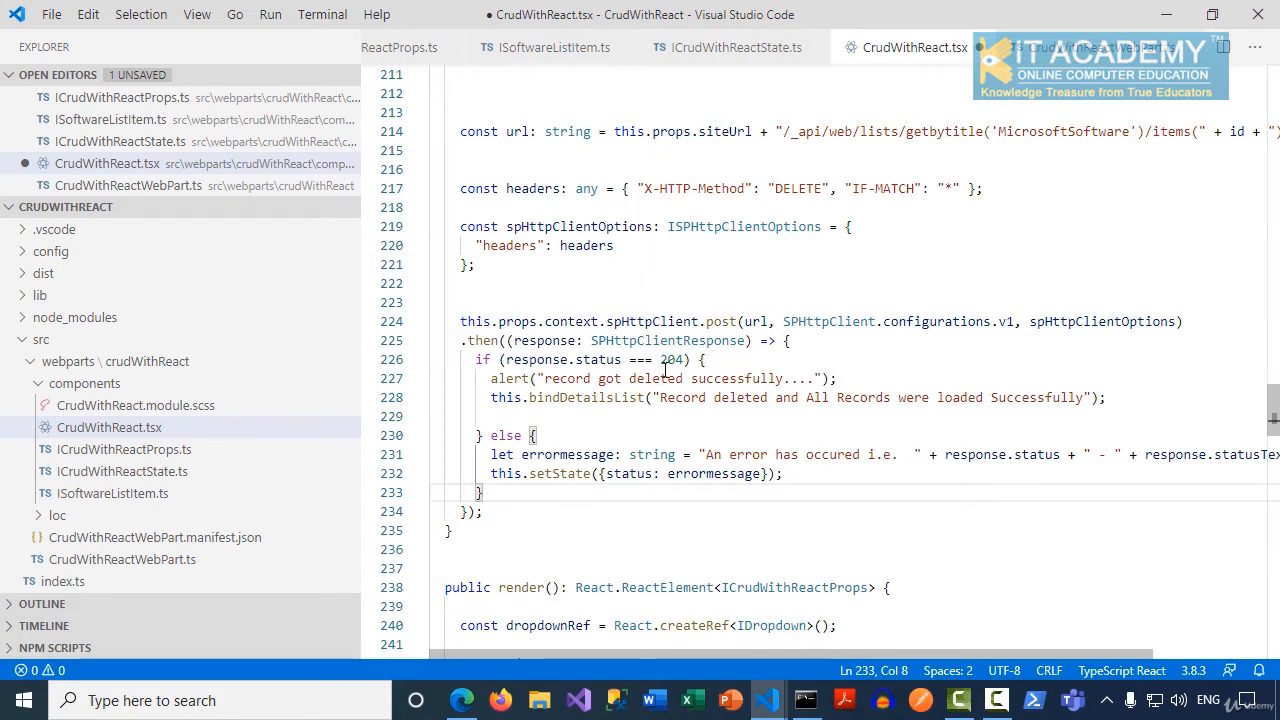
pyautogui.click(723, 435)
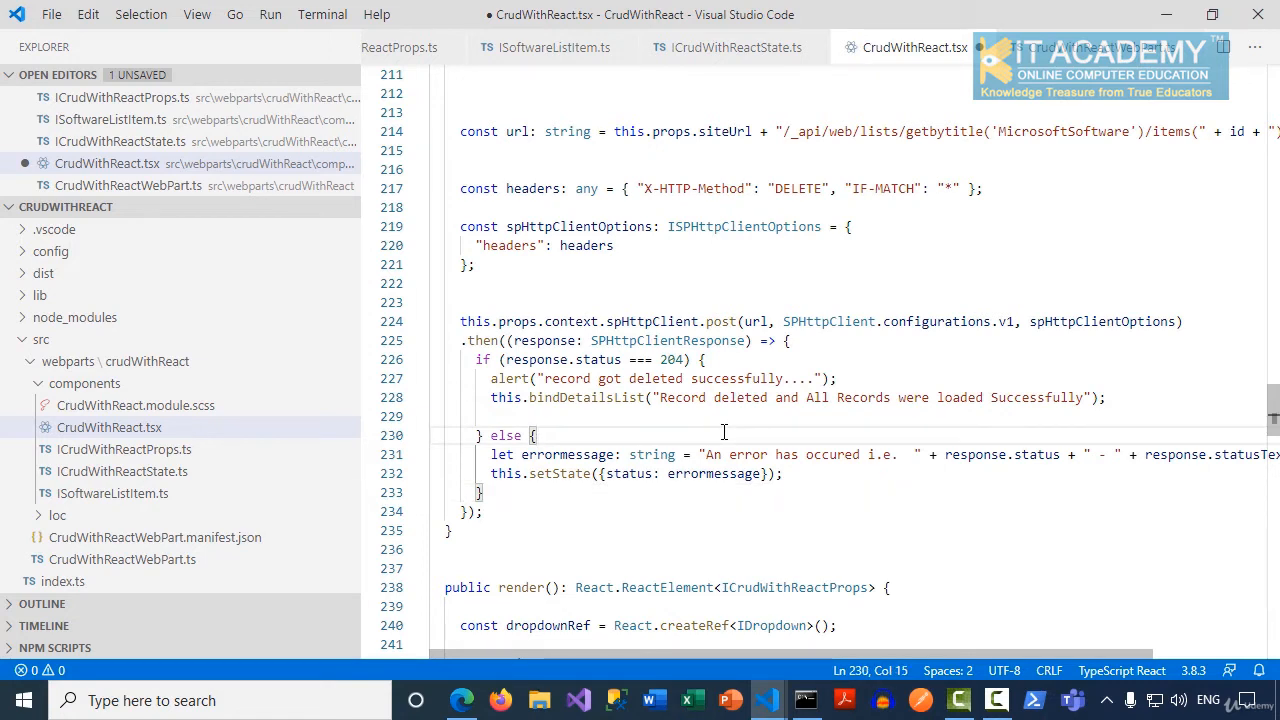
pyautogui.moveTo(565, 183)
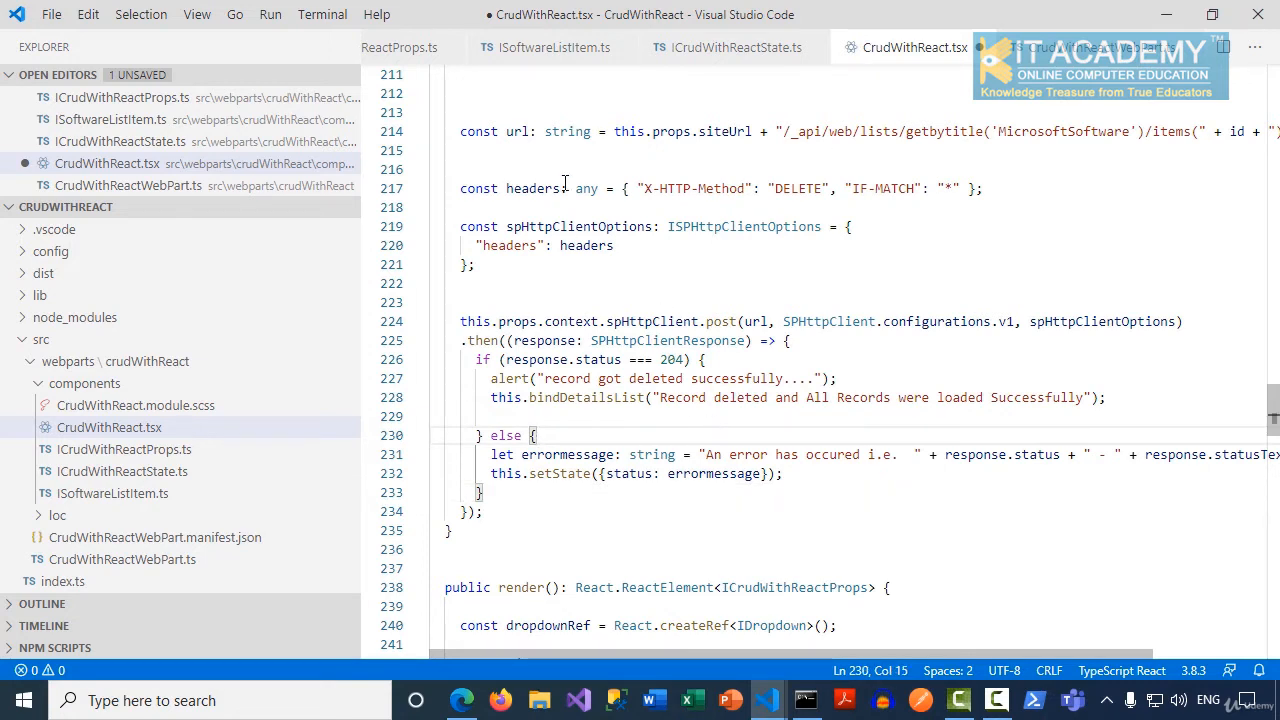
pyautogui.moveTo(877, 462)
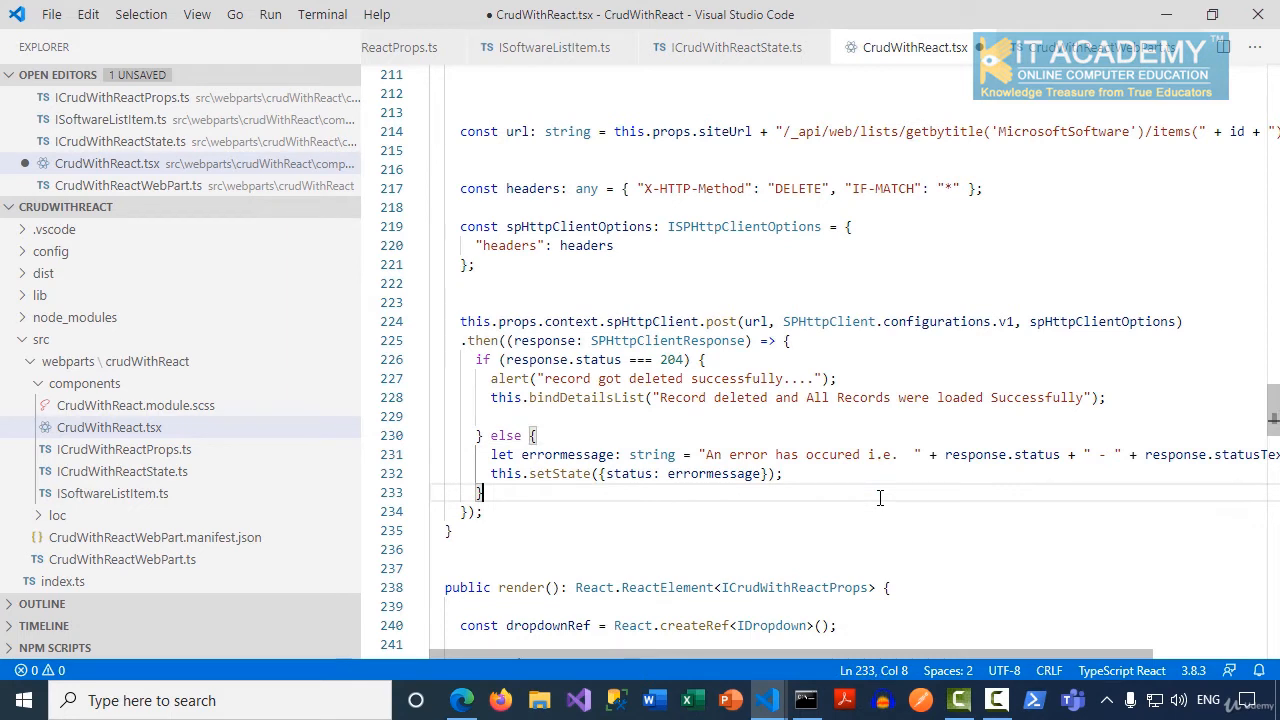
pyautogui.moveTo(683, 429)
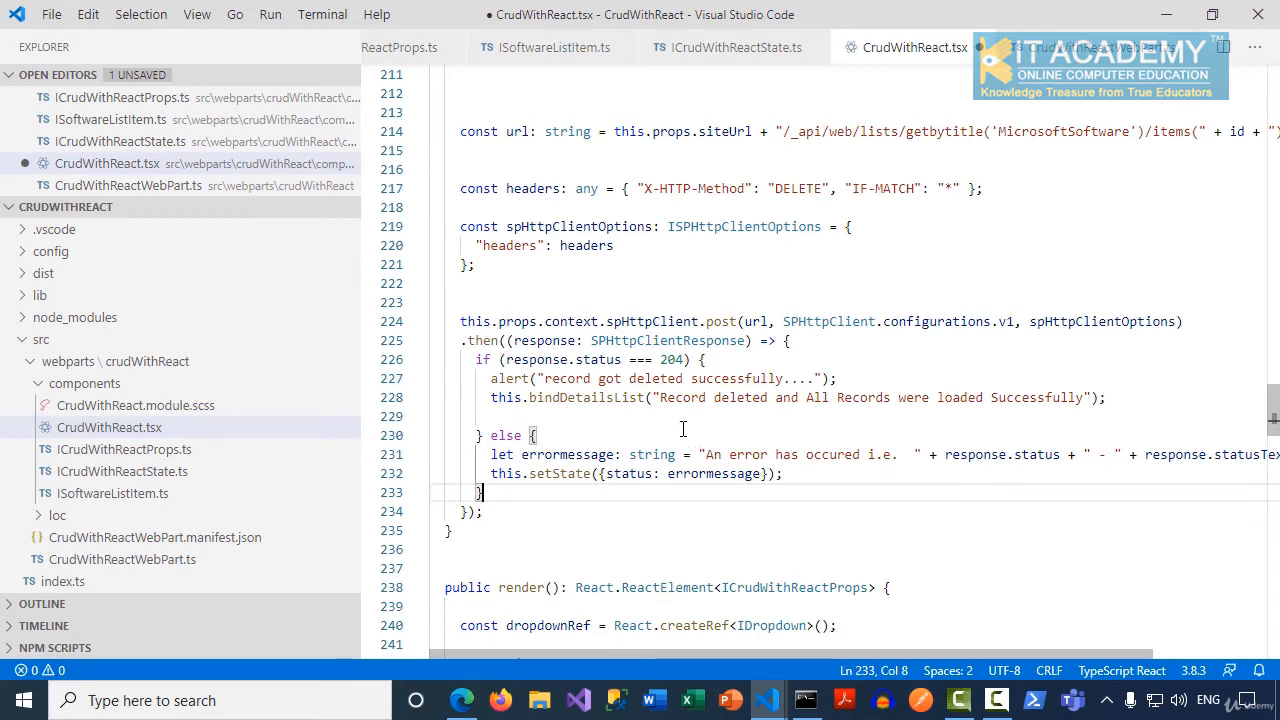
pyautogui.moveTo(632, 247)
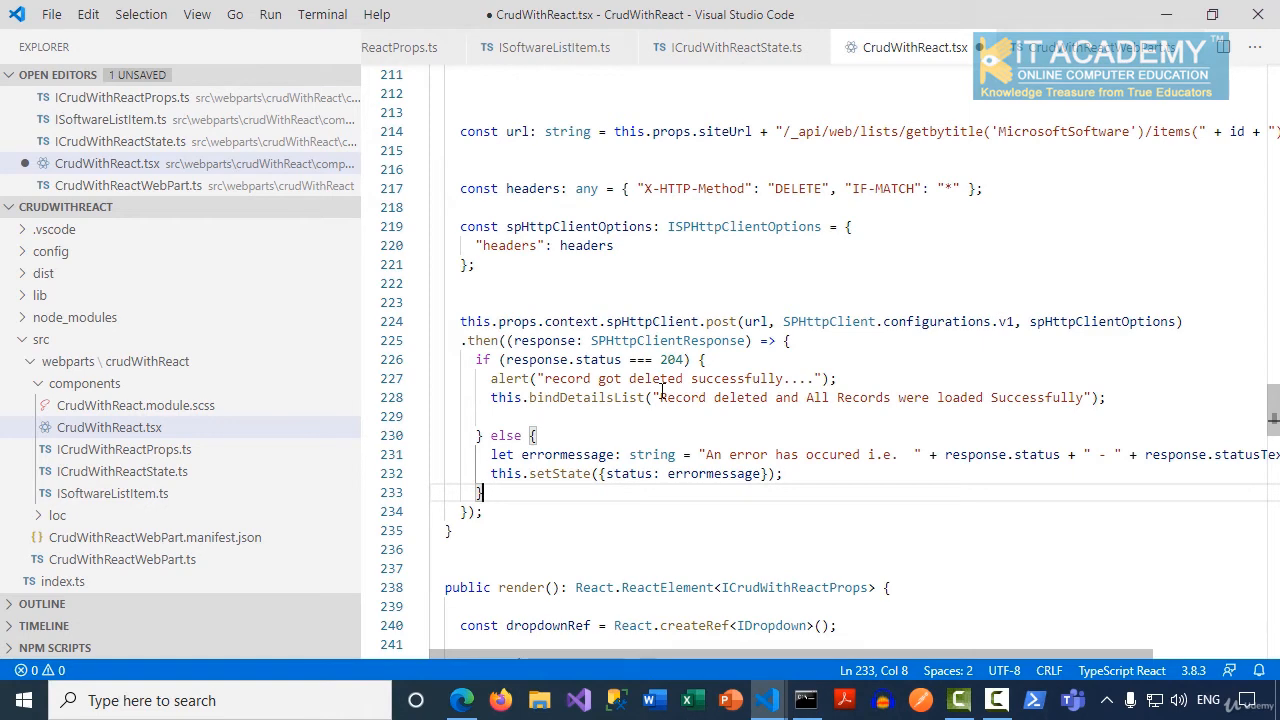
pyautogui.click(51, 14)
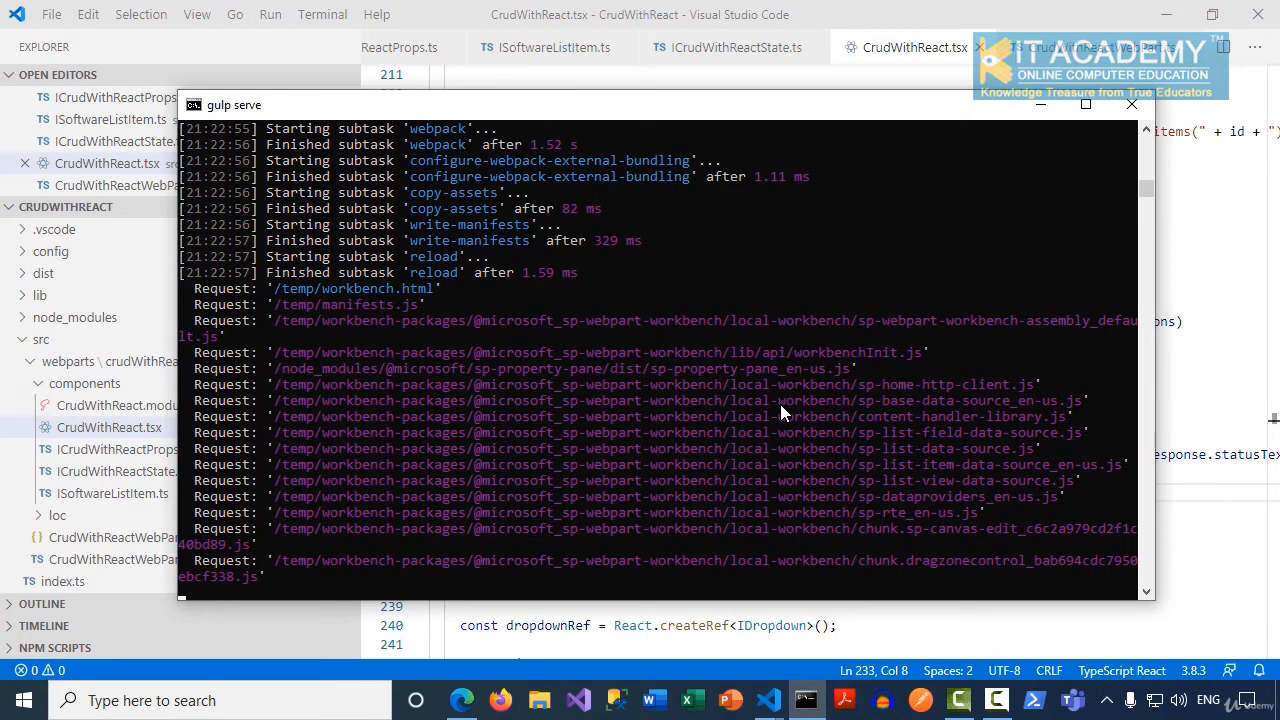
pyautogui.moveTo(585, 373)
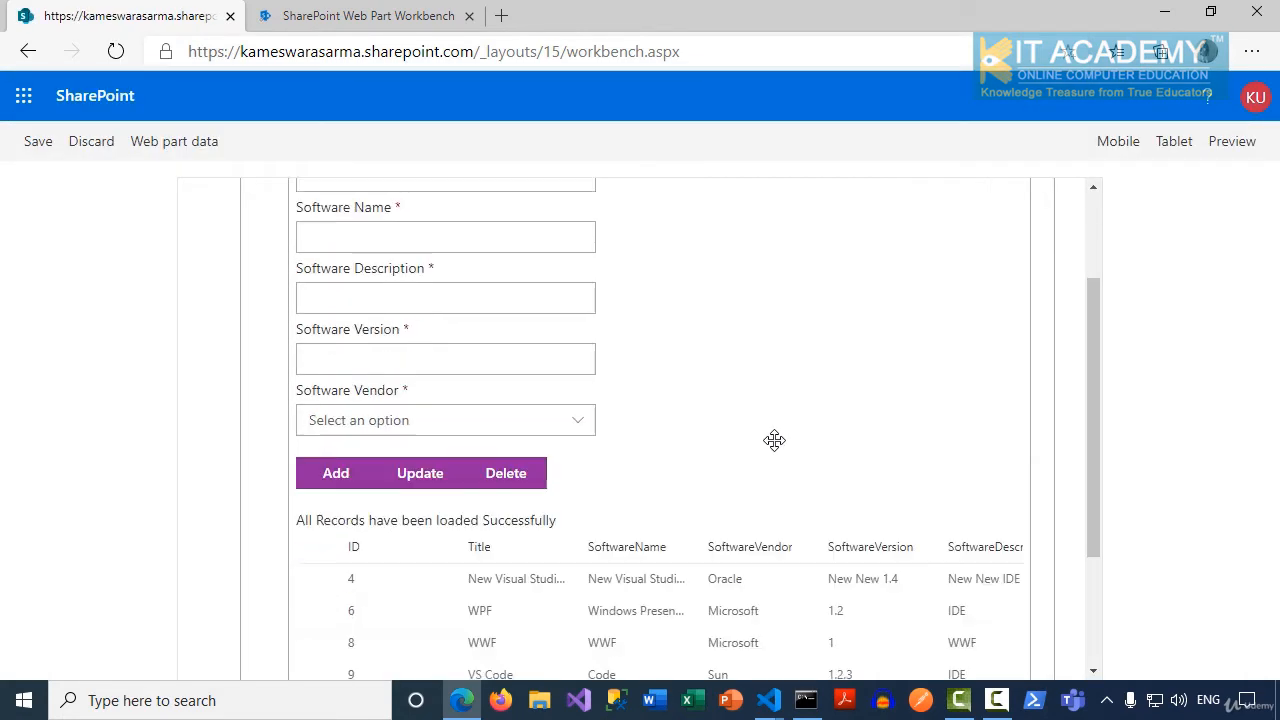
# Select the WCF row (ID 22), delete it, and dismiss the deletion alert
pyautogui.scroll(-3)
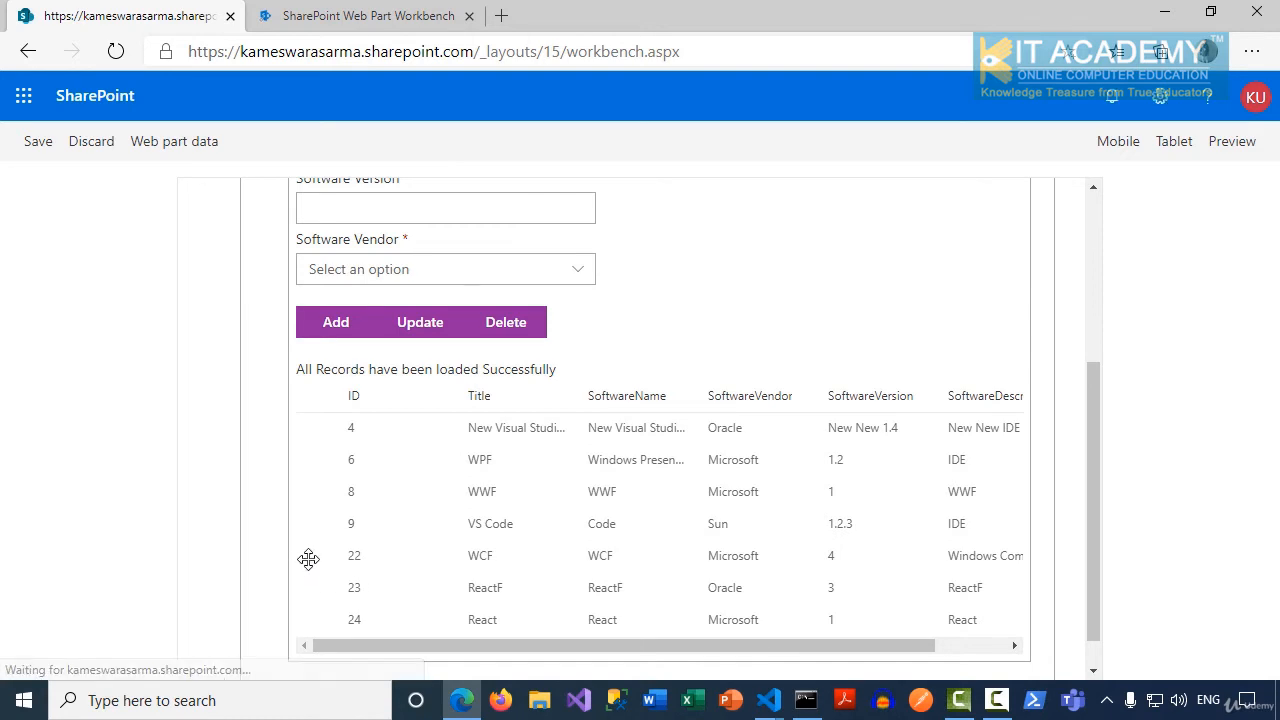
pyautogui.click(354, 555)
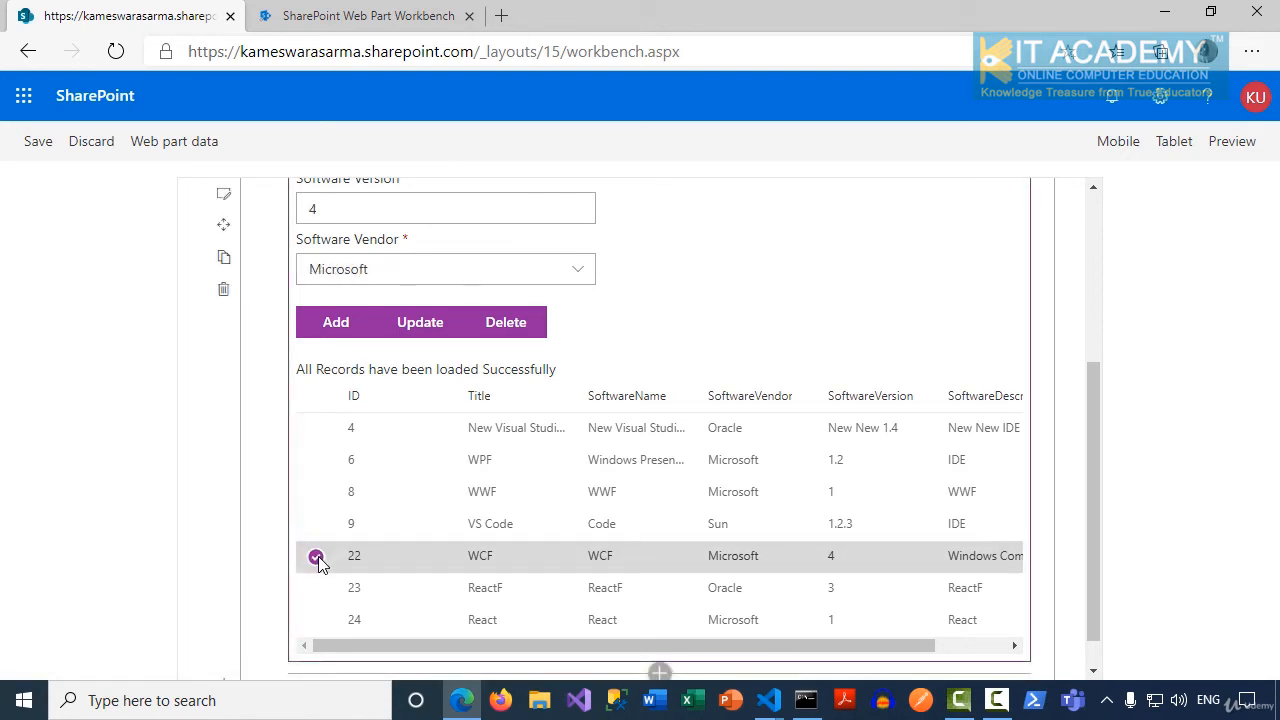
pyautogui.click(317, 556)
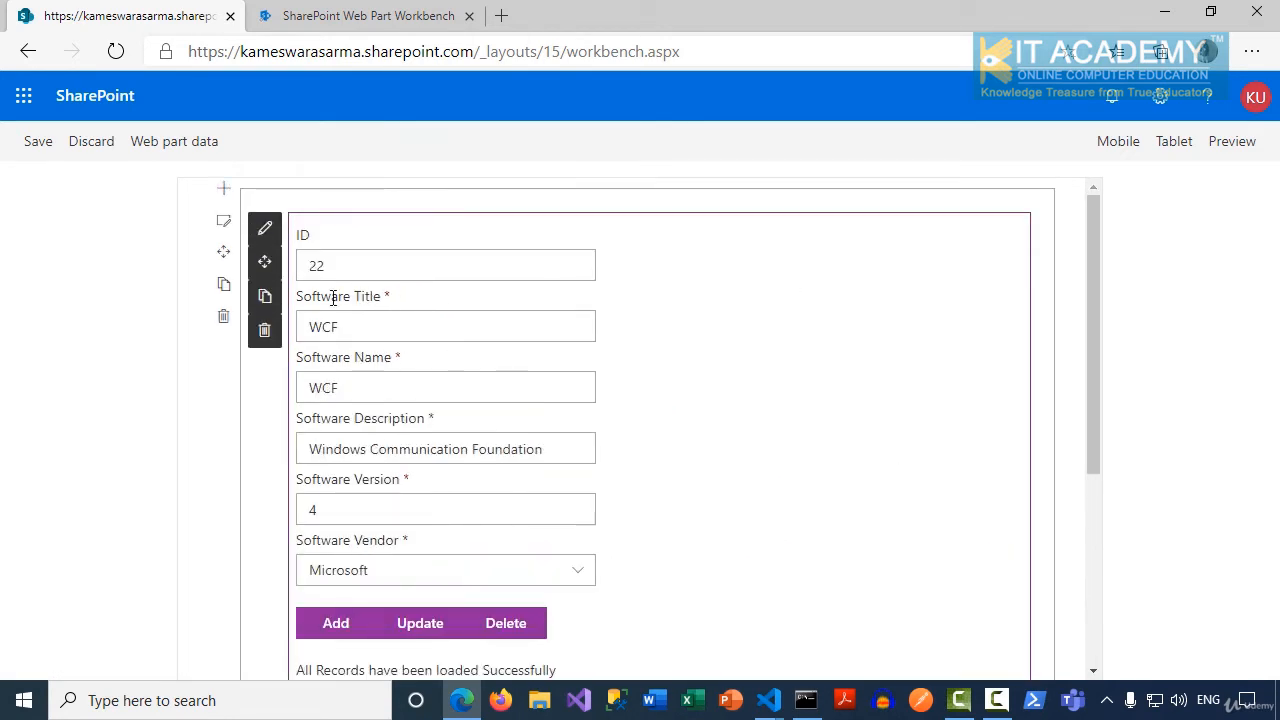
pyautogui.scroll(-3)
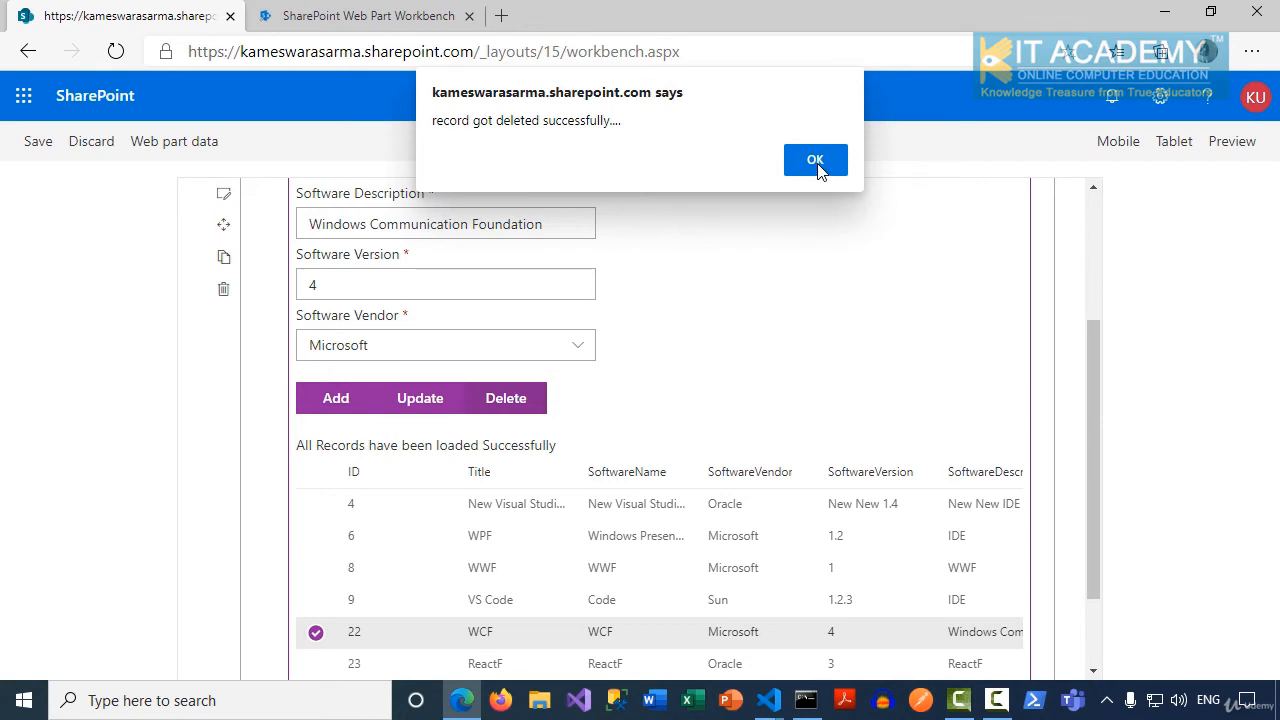
pyautogui.moveTo(873, 222)
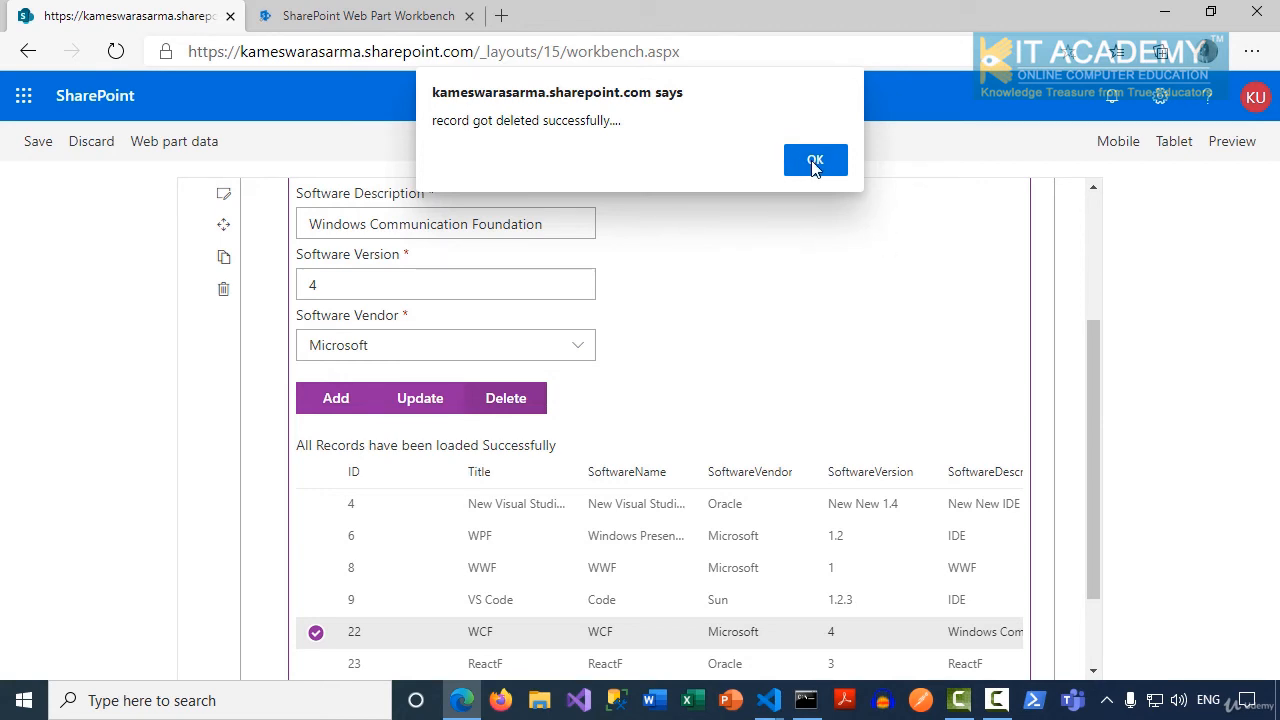
pyautogui.click(814, 160)
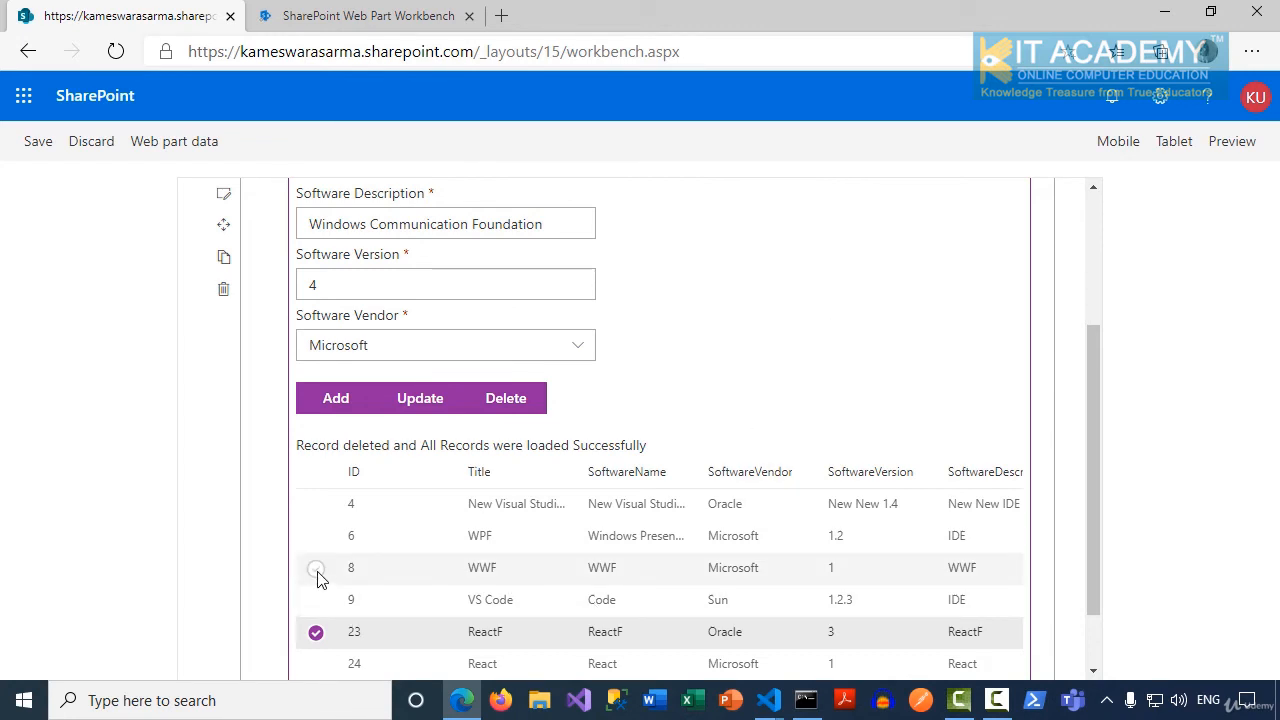
# Select the WWF row (ID 8), delete it, and confirm the alert
pyautogui.click(315, 568)
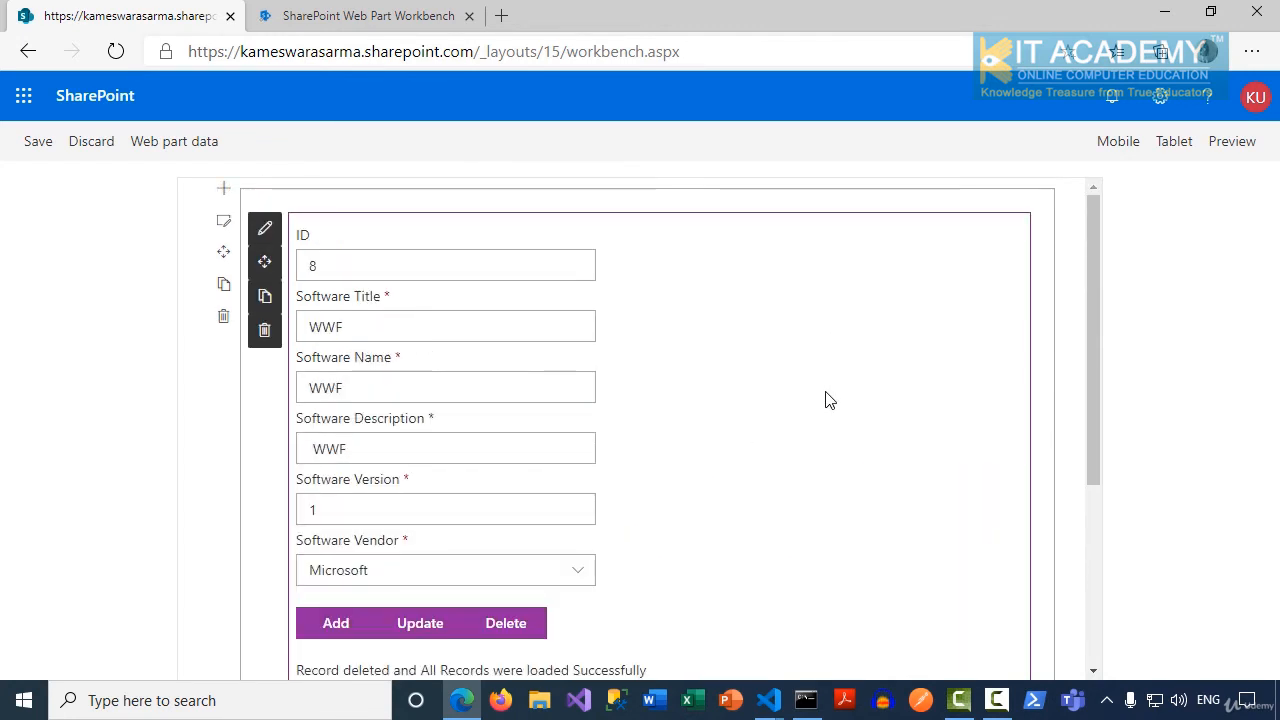
pyautogui.scroll(-3)
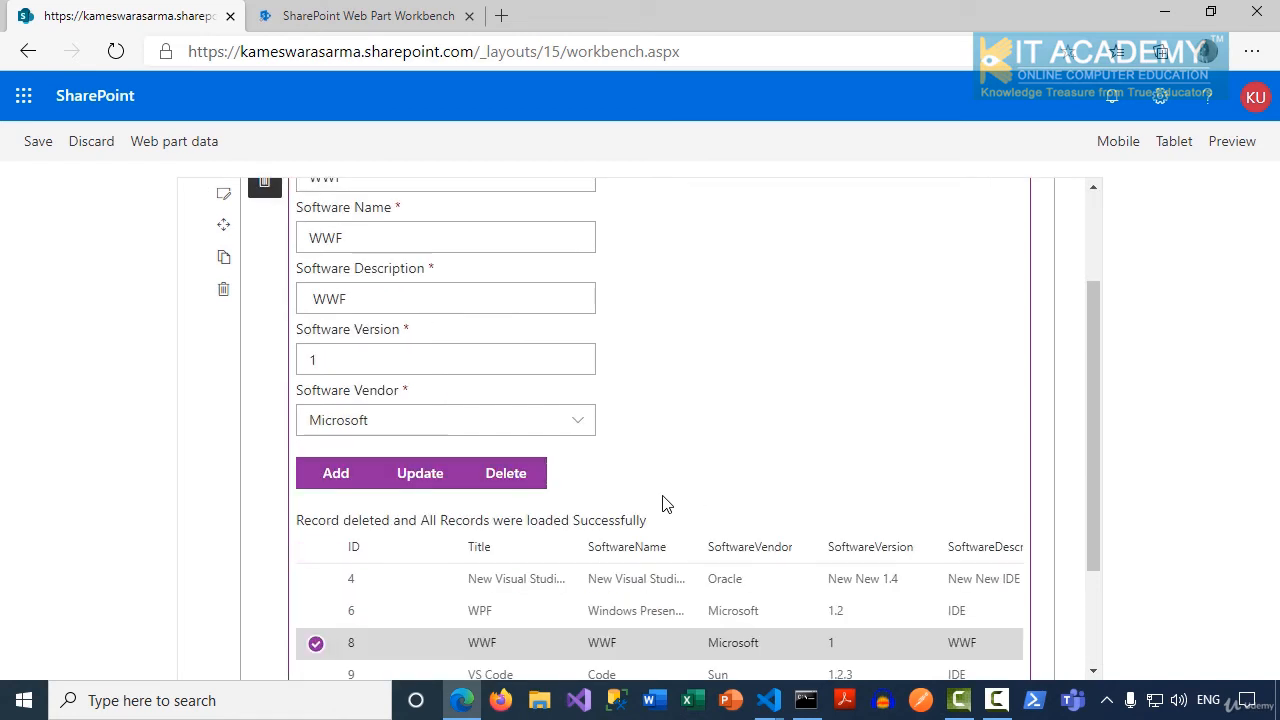
pyautogui.click(505, 473)
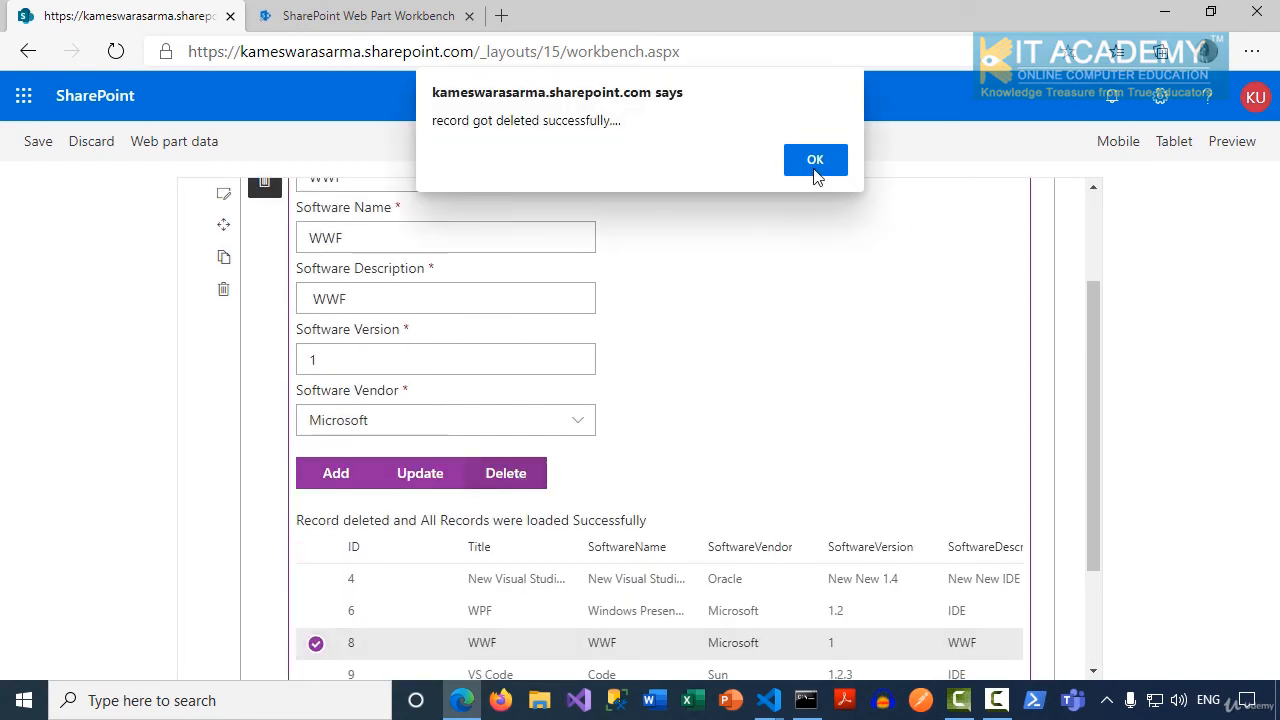
pyautogui.click(814, 159)
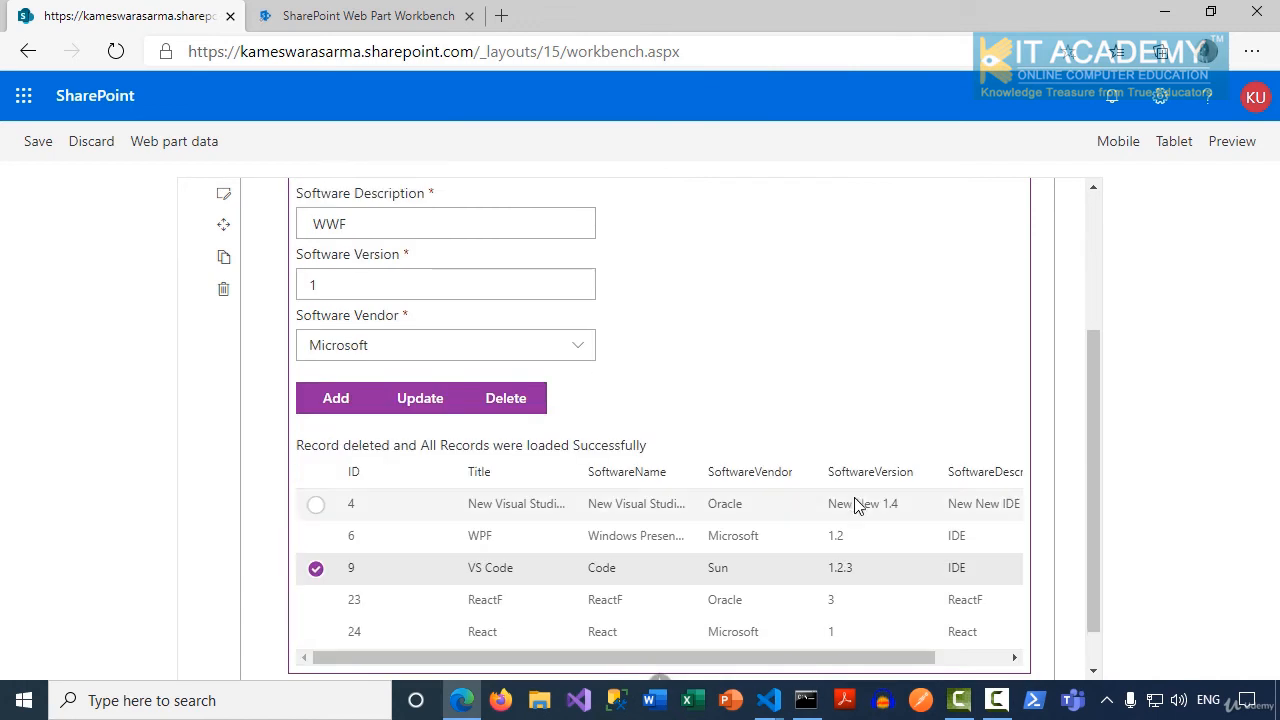
pyautogui.scroll(-3)
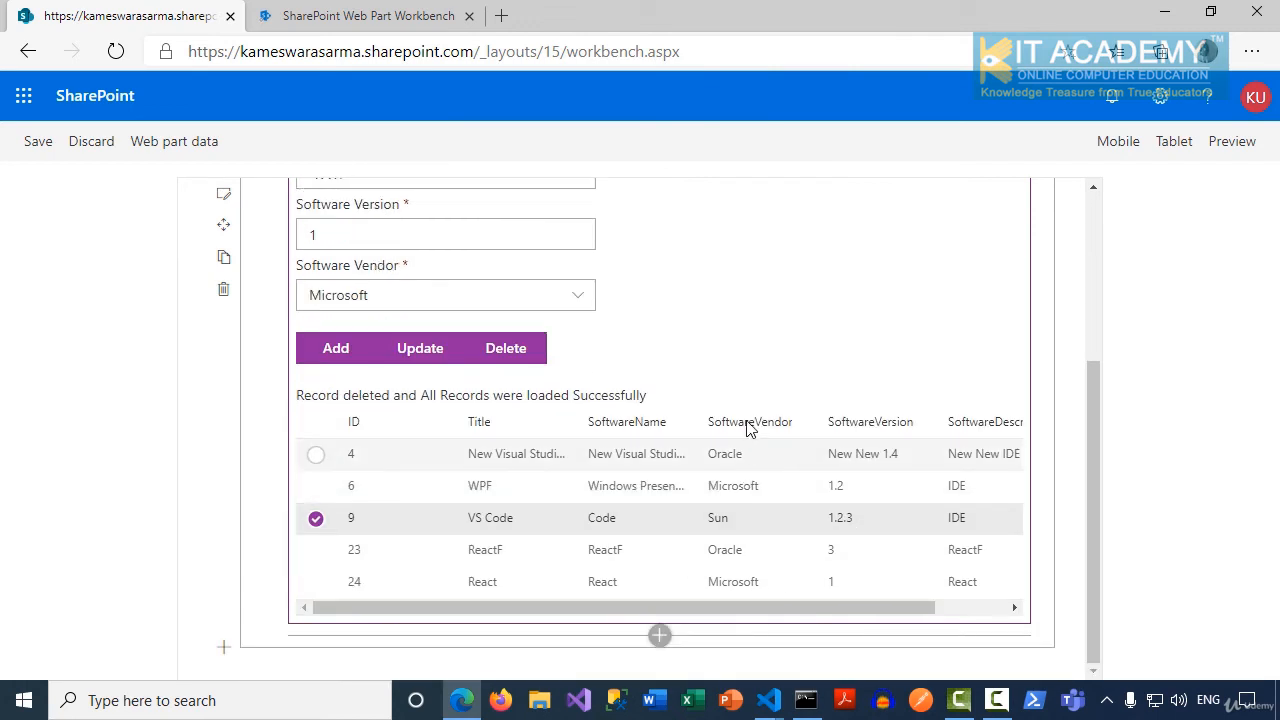
pyautogui.moveTo(768, 700)
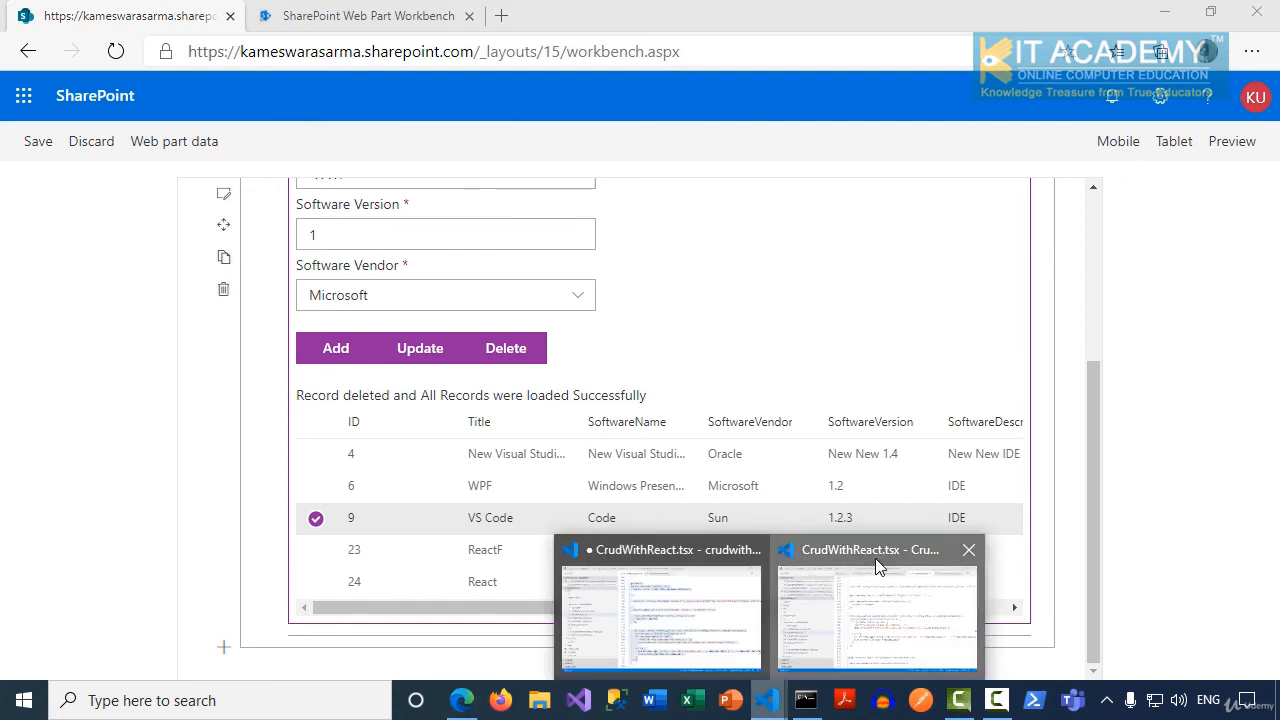
# Switch to the Visual Studio Code window showing the btnDelete_click handler
pyautogui.click(878, 610)
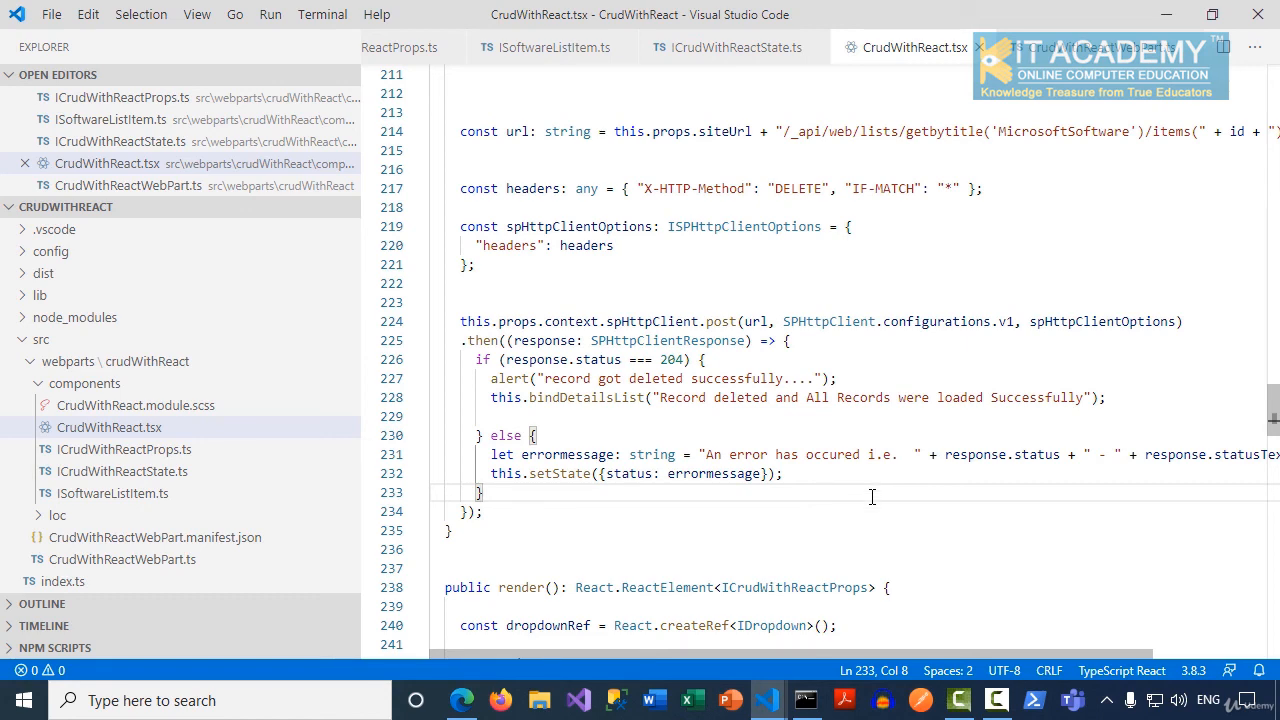
pyautogui.moveTo(720, 321)
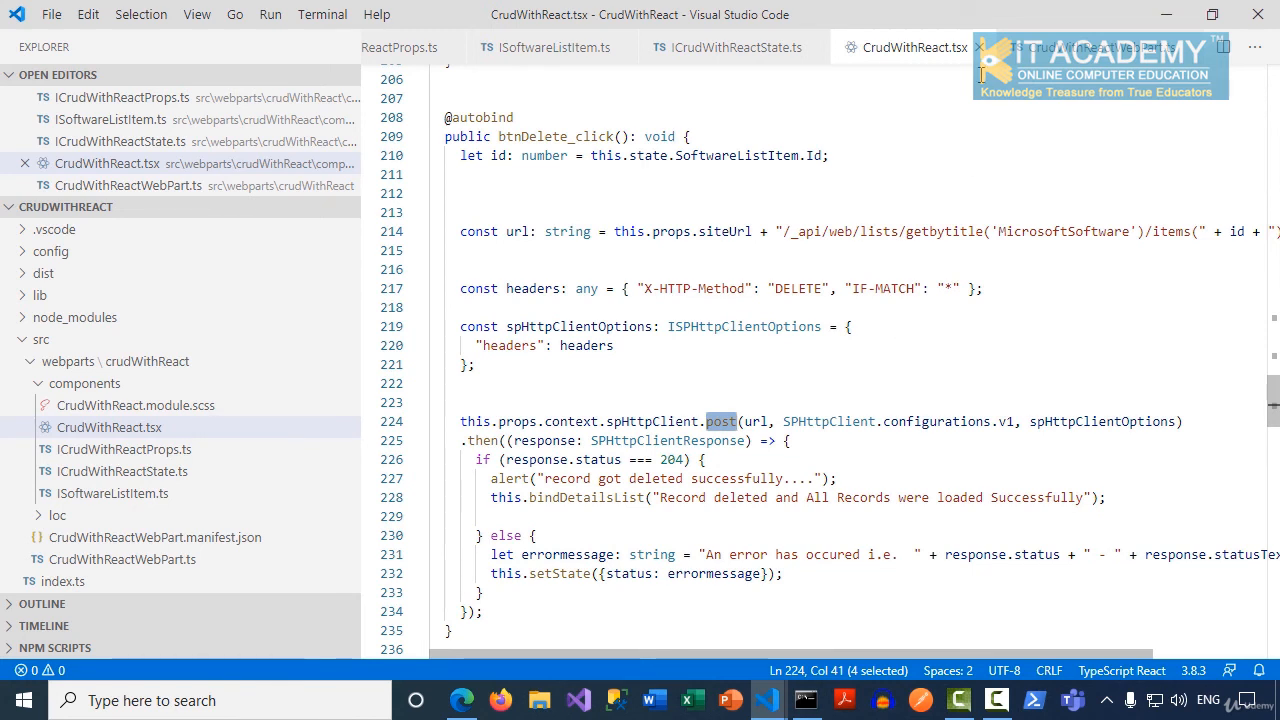
pyautogui.moveTo(965, 68)
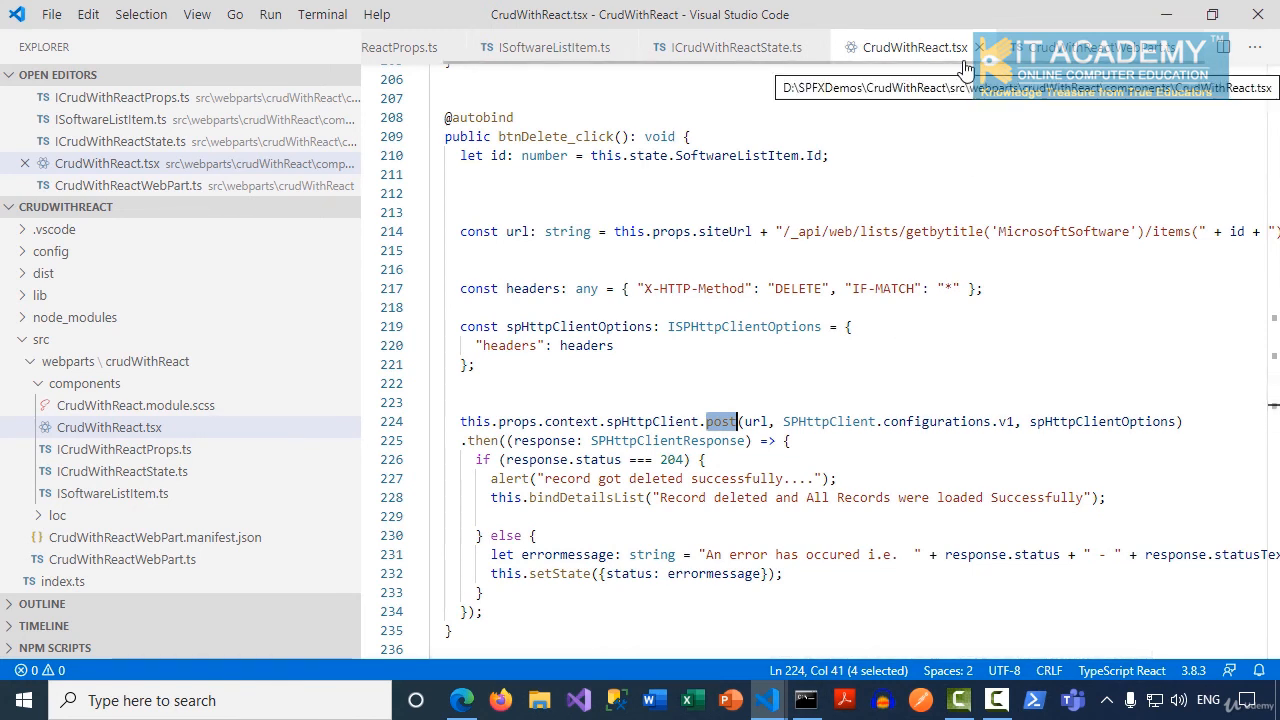
pyautogui.moveTo(920, 220)
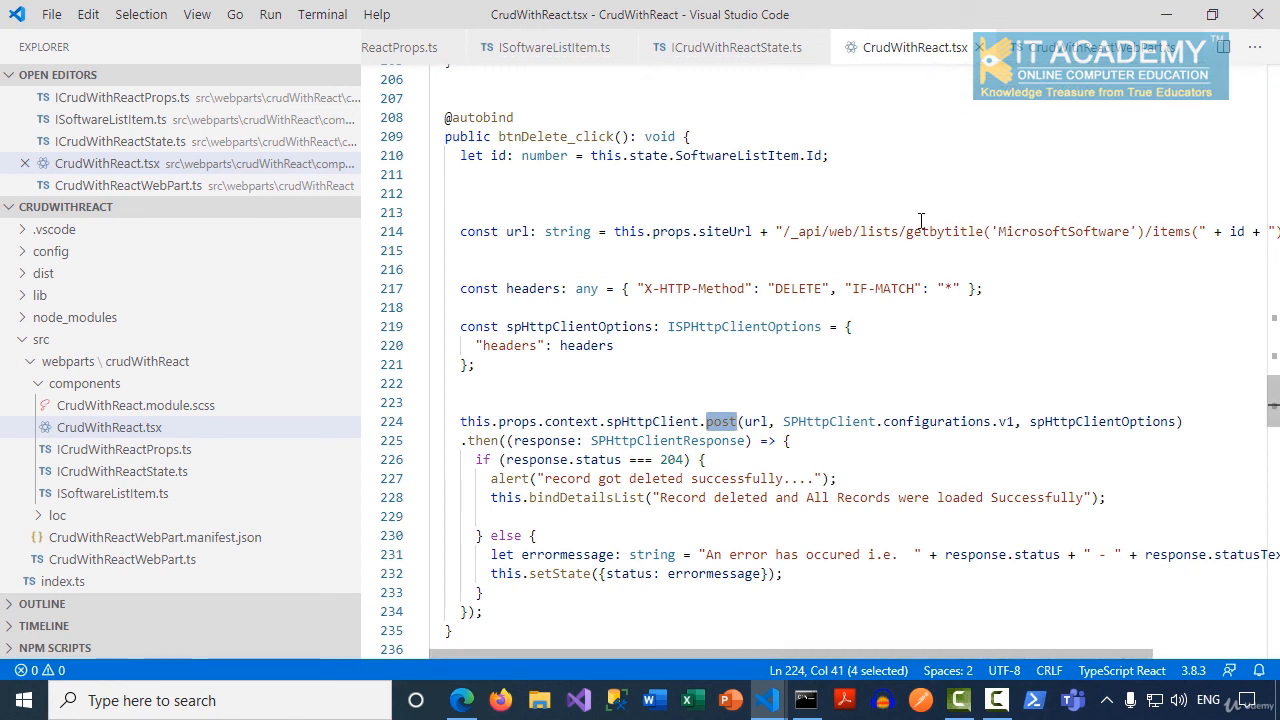